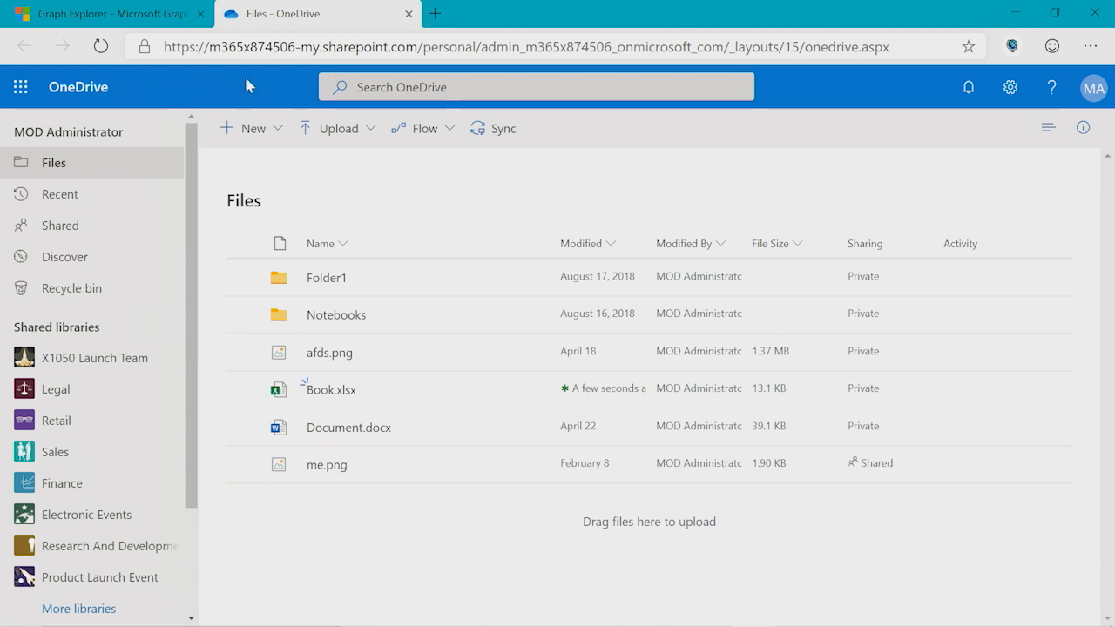
mouse_move(331, 390)
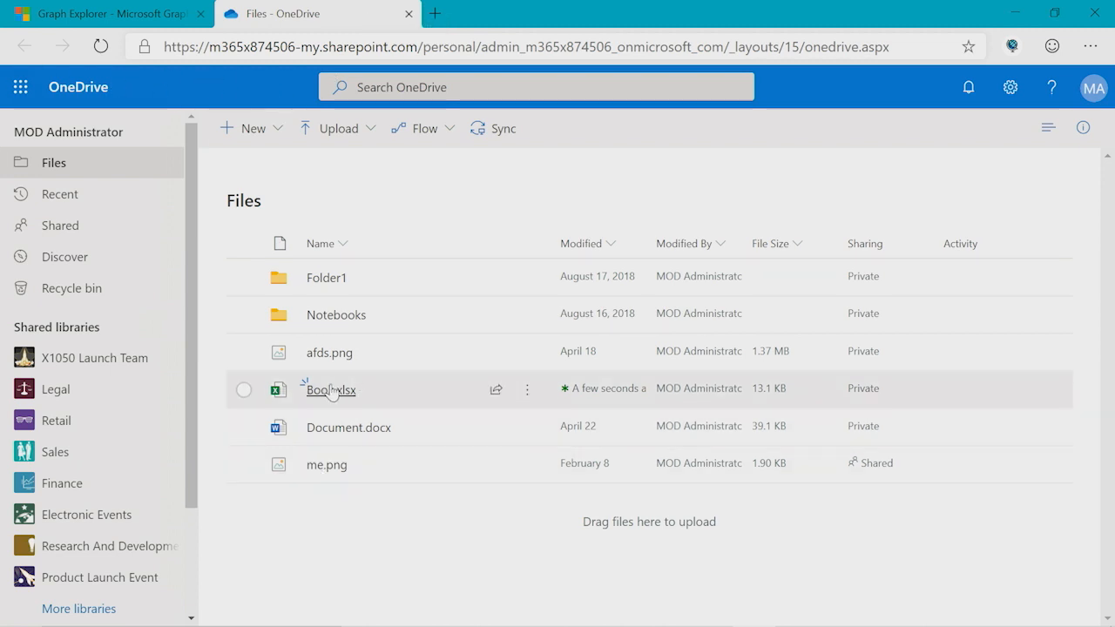
mouse_move(331, 390)
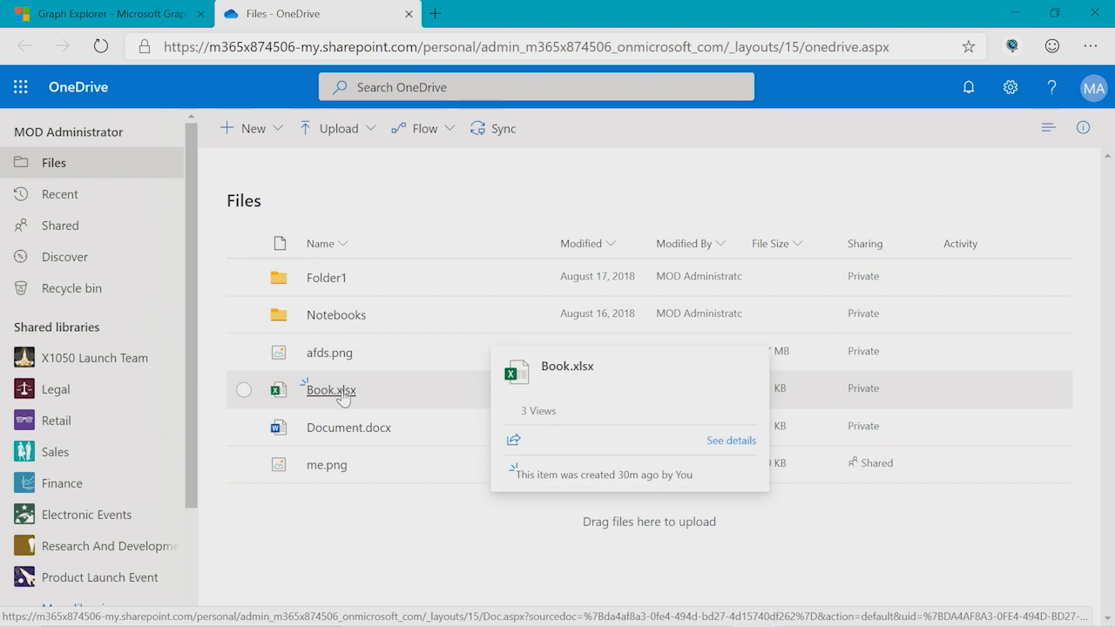
- View Book.xlsx in Excel Online with its 'Do you love the Graph?' Yes/No table and pie chart
left_click(331, 391)
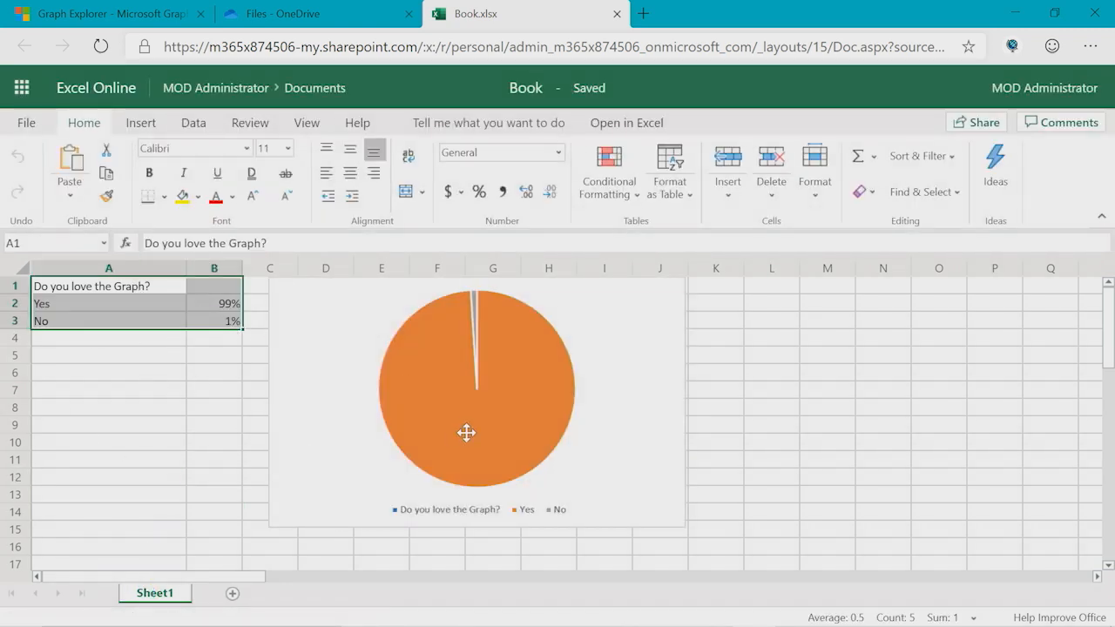
left_click(108, 443)
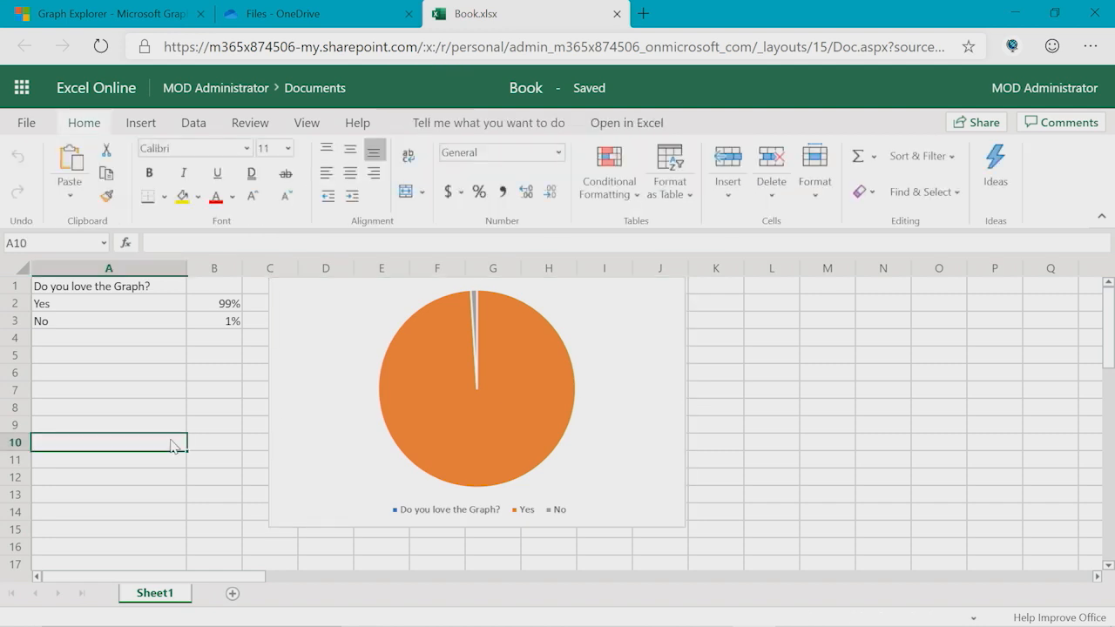
mouse_move(473, 397)
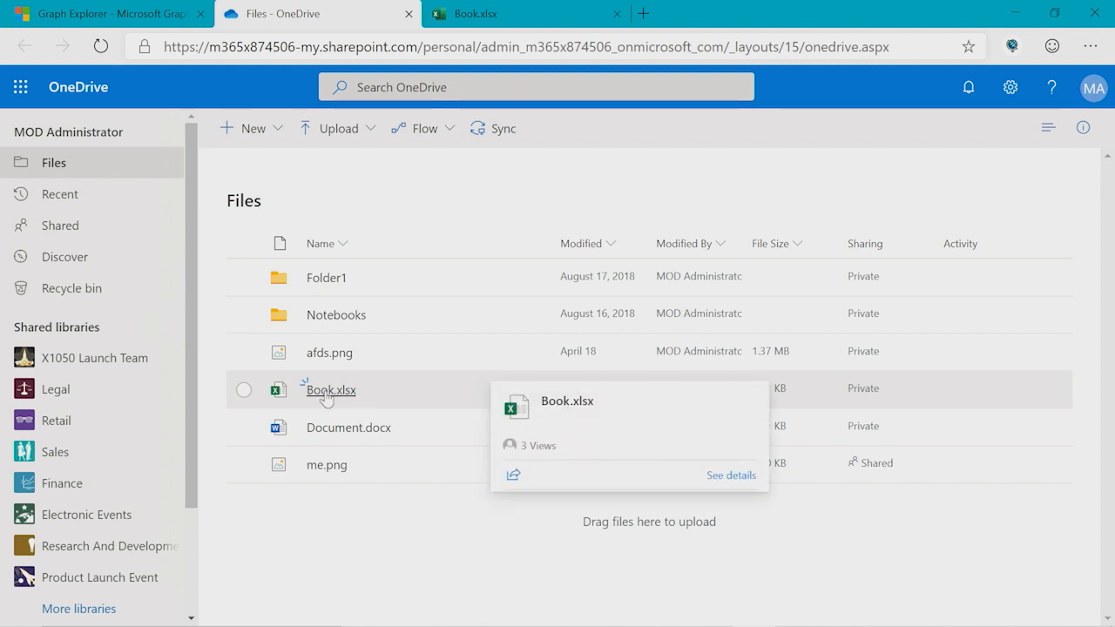
- Run the 'all the items in my drive' sample and select the id of Book.xlsx in the response
left_click(104, 14)
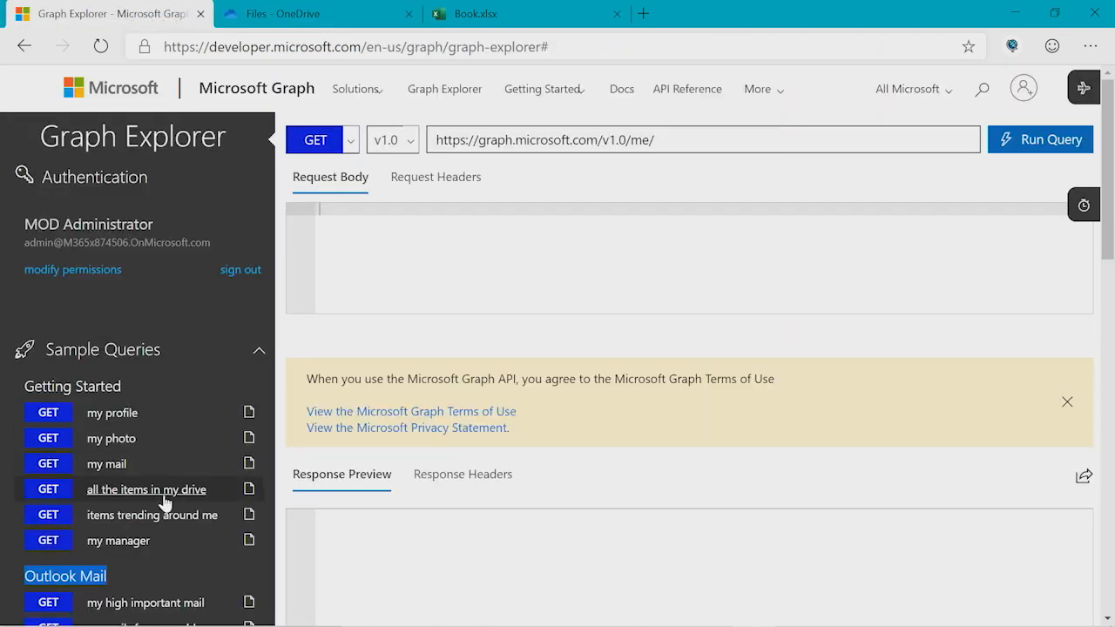
left_click(146, 487)
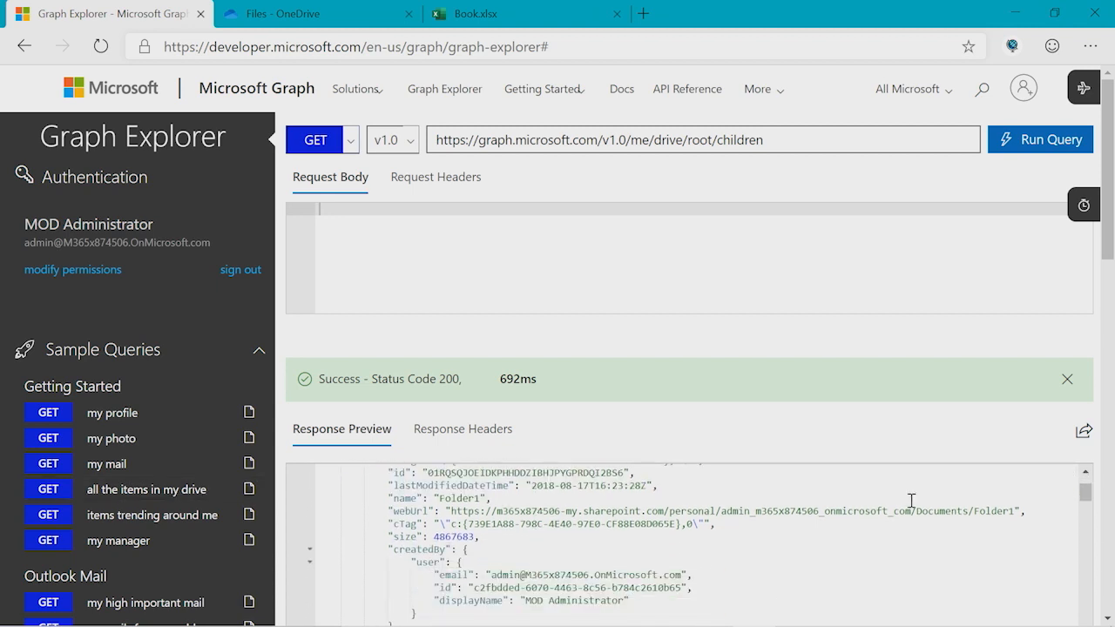
scroll("down", 3)
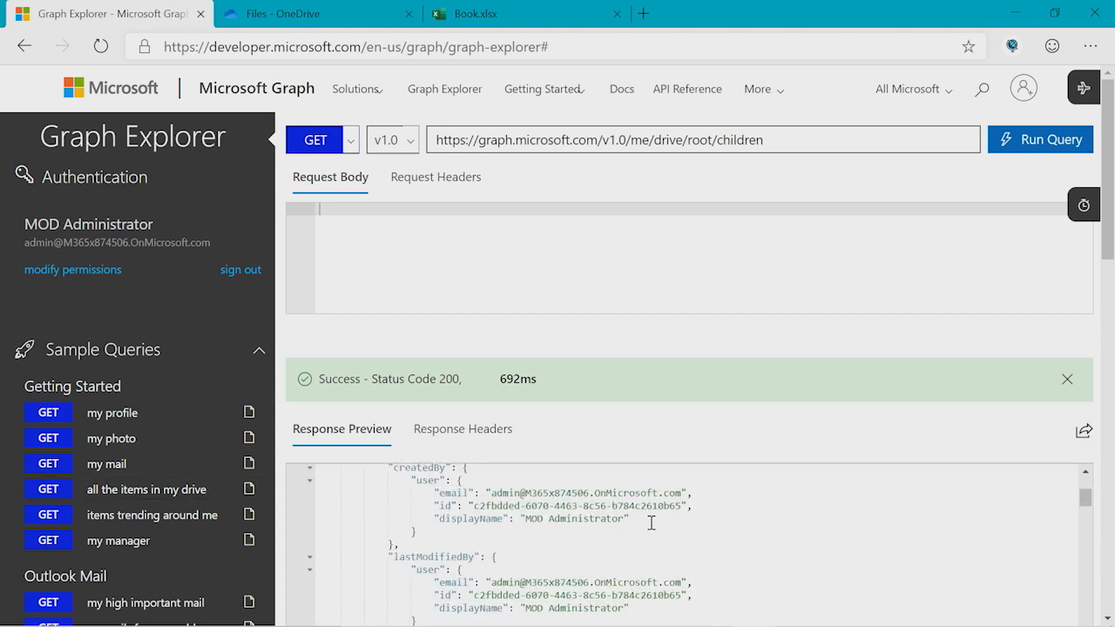
scroll("down", 3)
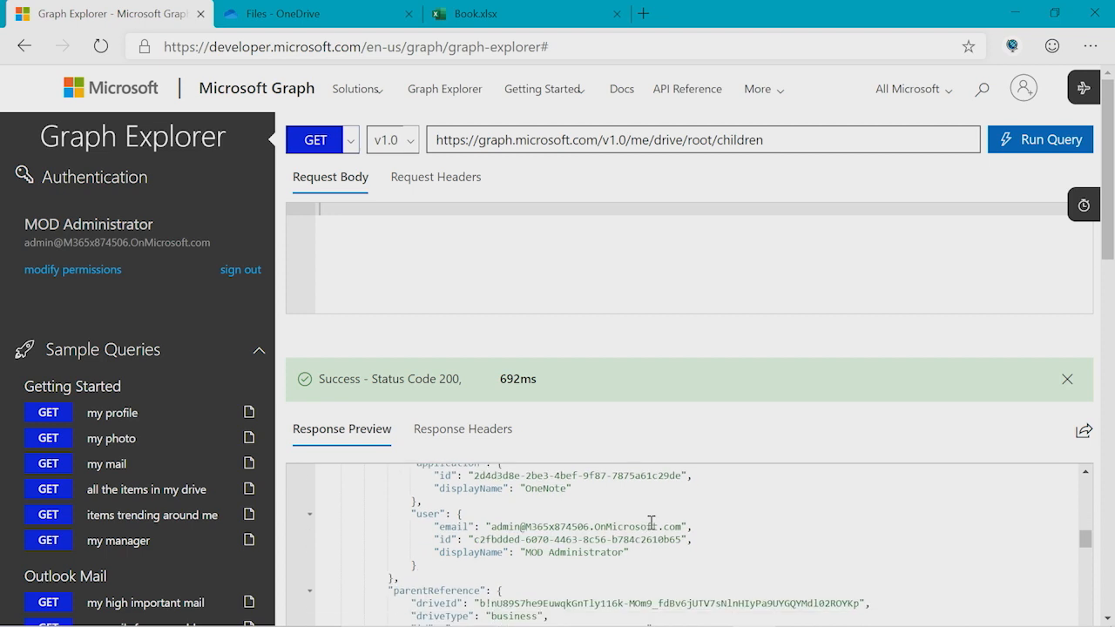
scroll("down", 3)
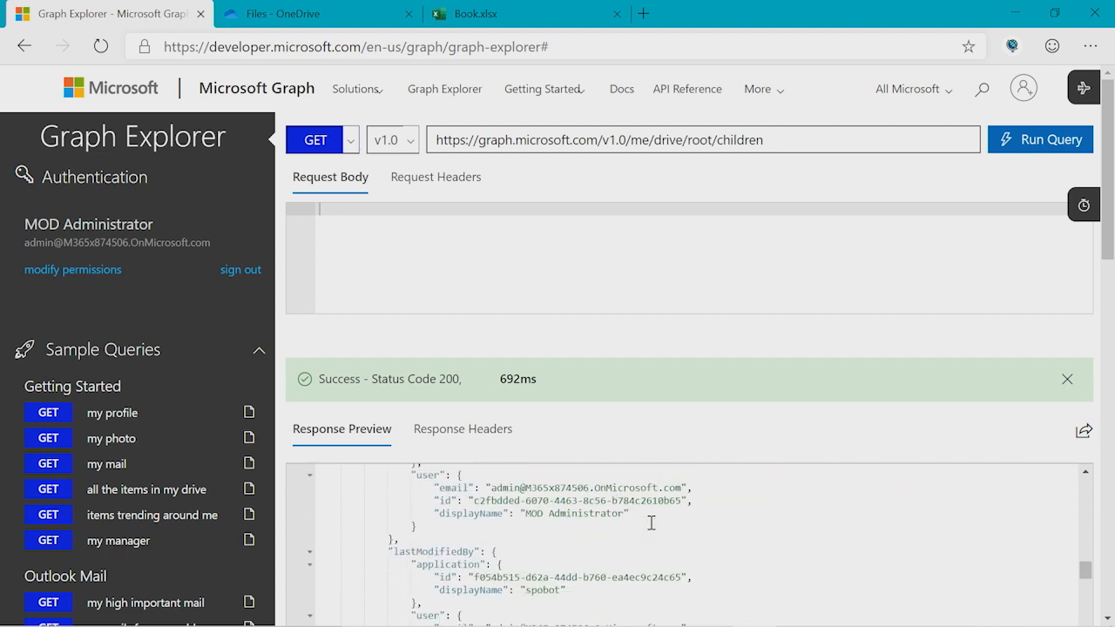
scroll("down", 3)
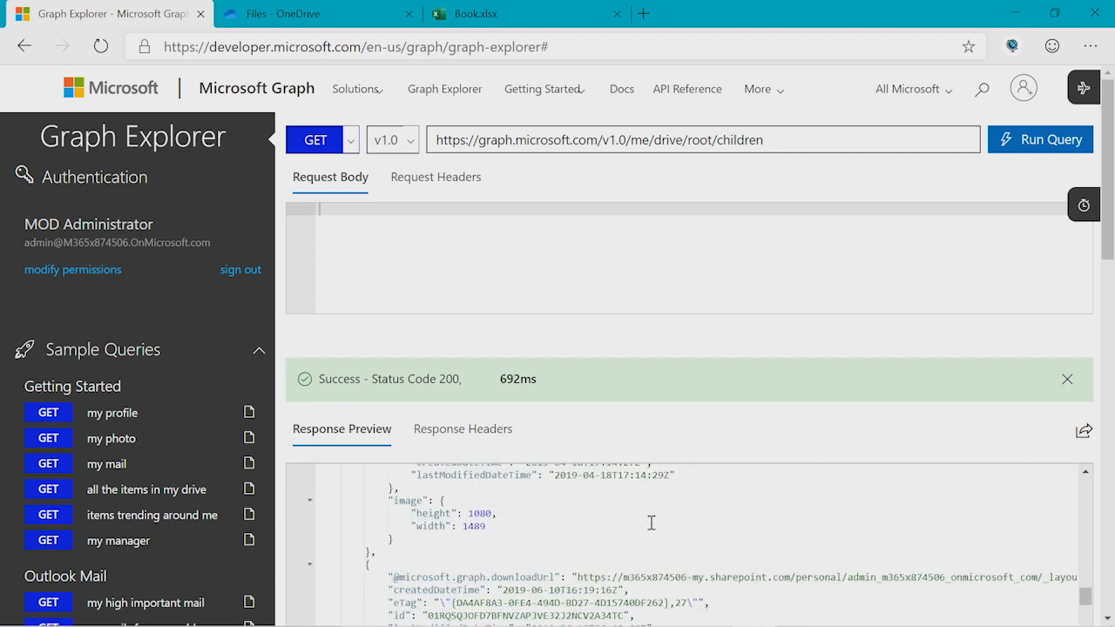
scroll("down", 3)
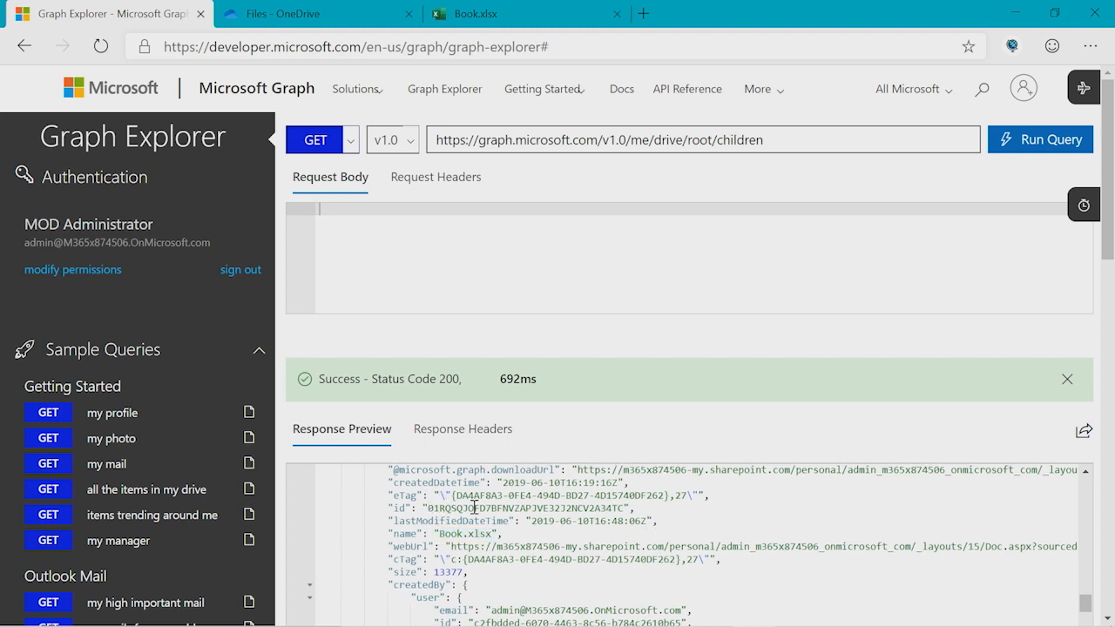
double_click(522, 509)
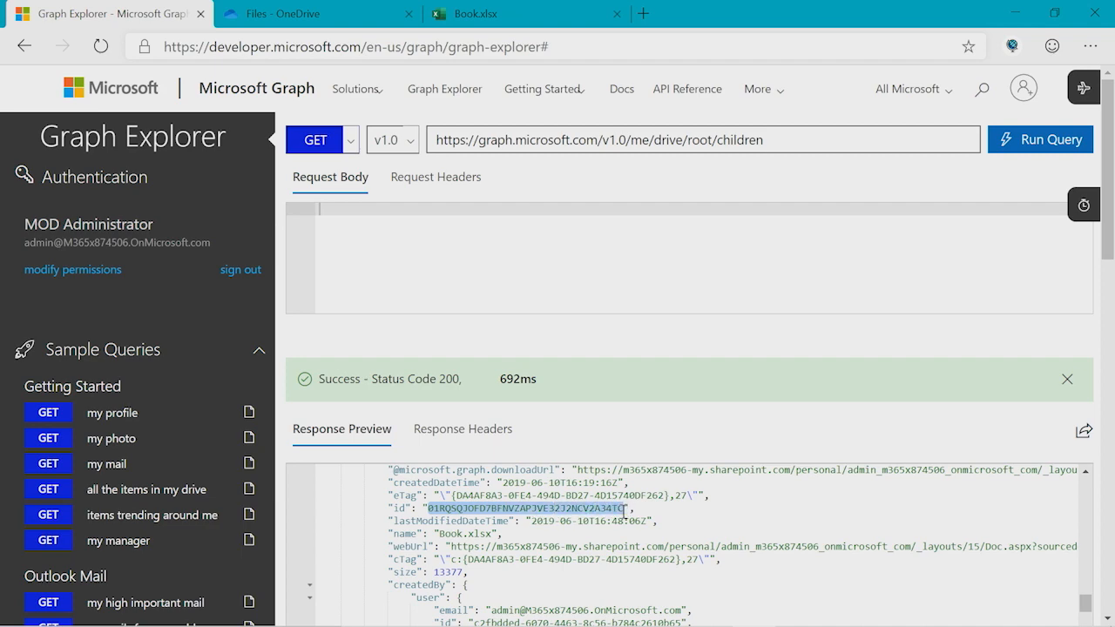
- Enable the Excel sample query category in the sidebar
scroll("down", 3)
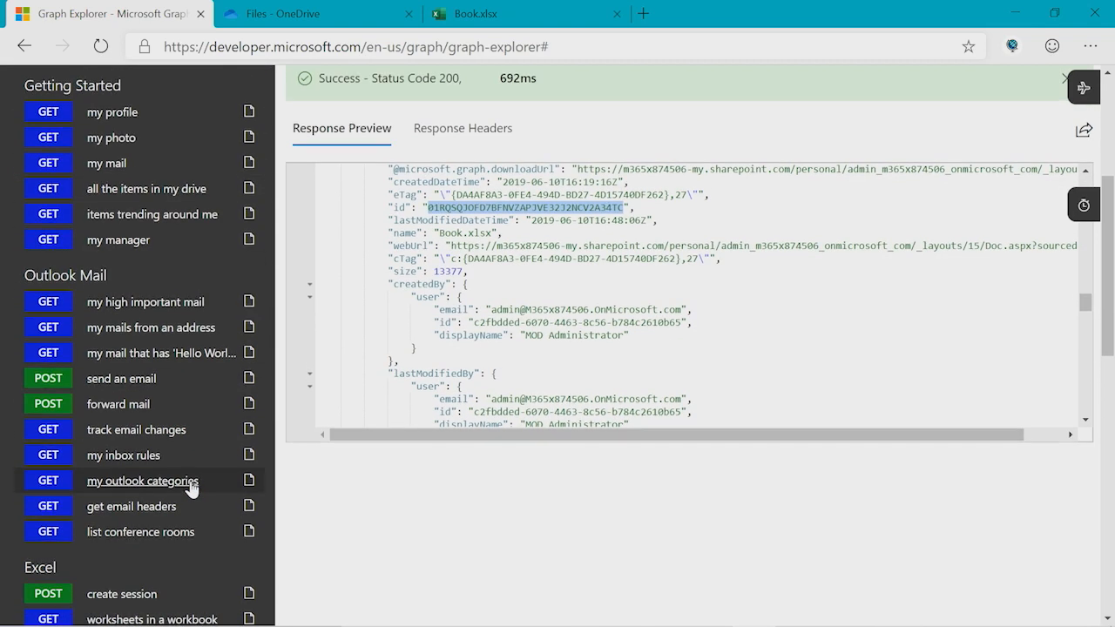
scroll("down", 3)
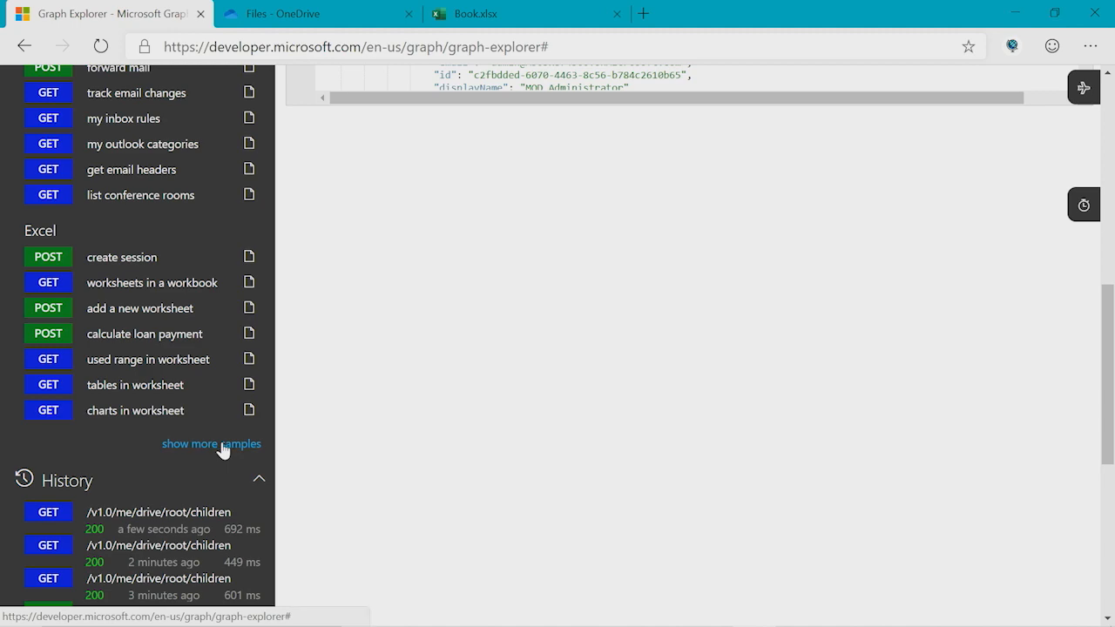
left_click(211, 445)
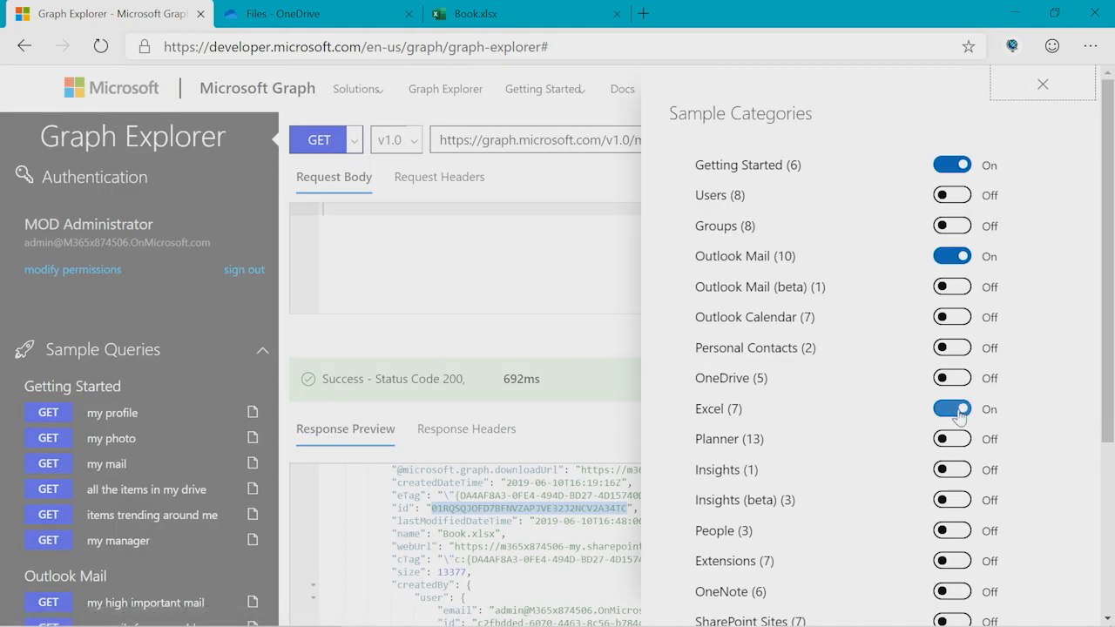
left_click(951, 408)
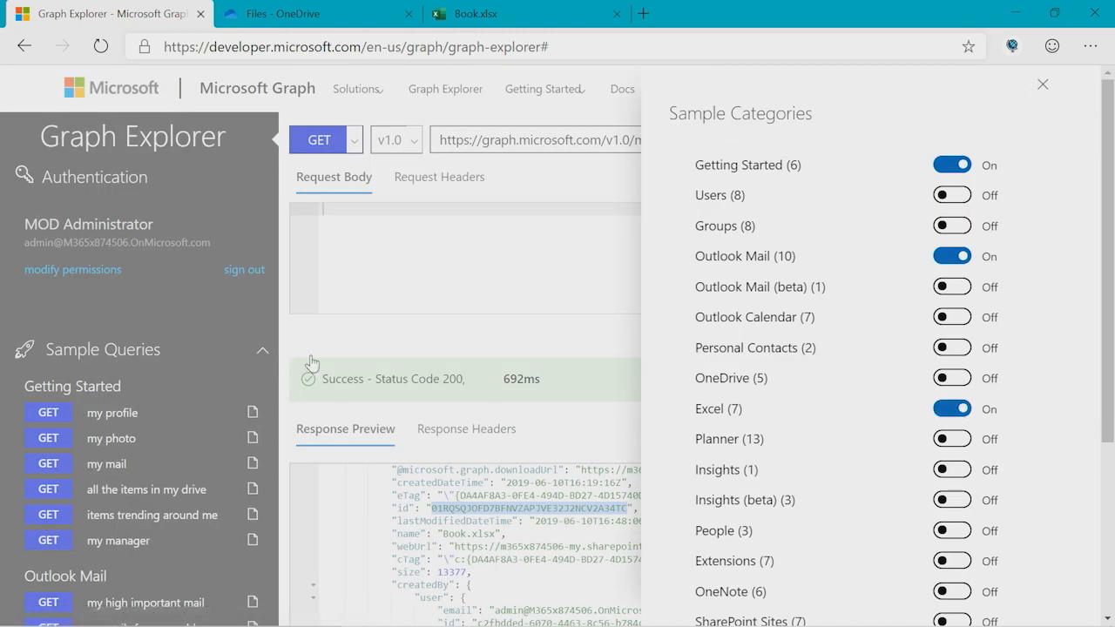
left_click(1042, 84)
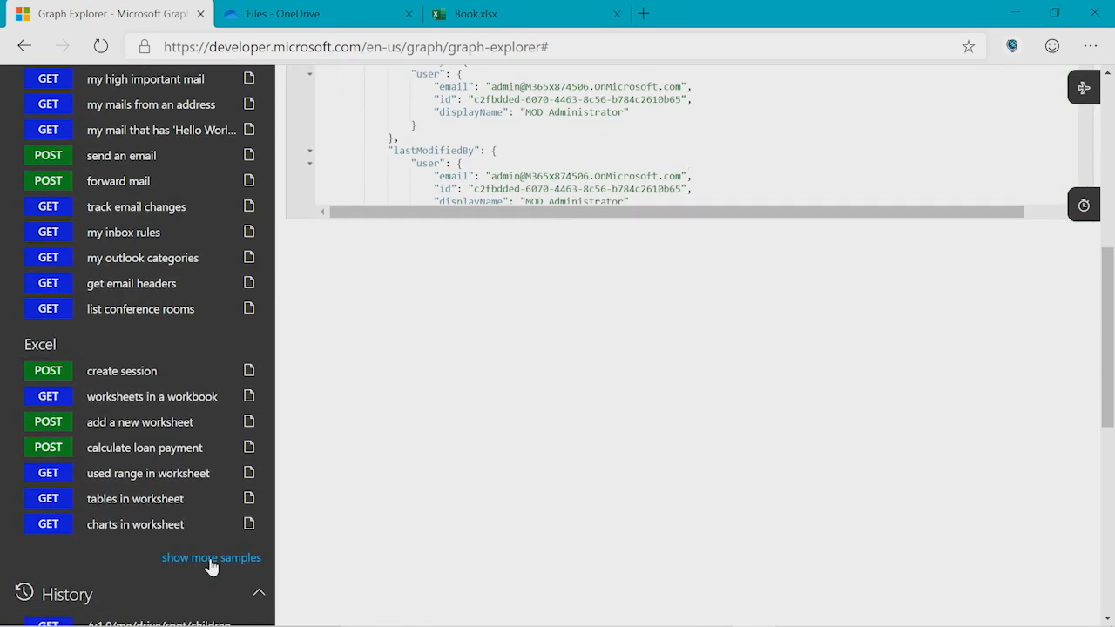
mouse_move(151, 398)
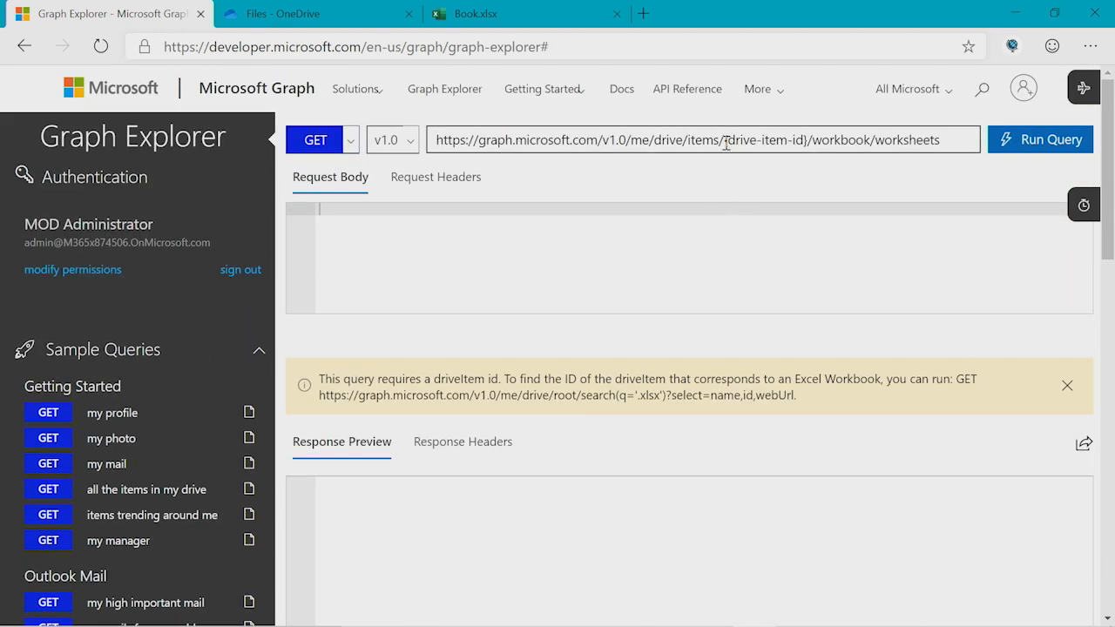
- GET /me/drive/items/01RQSQJOFD7BFNV2APJVE32J2NCV2A34TC/workbook/worksheets, returning Sheet1 with status 200
double_click(750, 140)
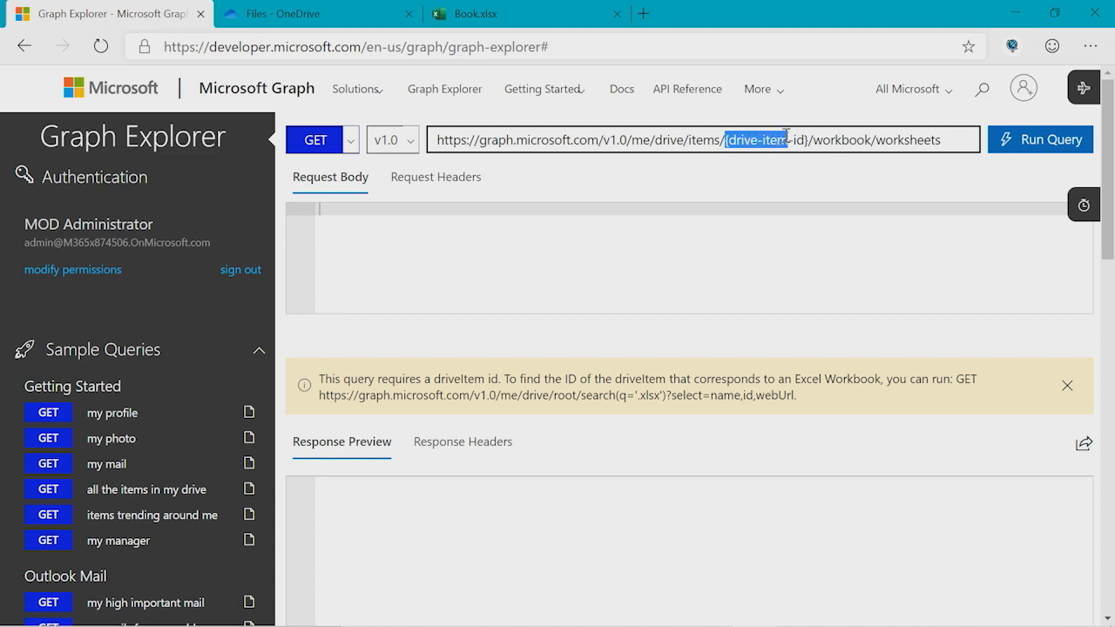
type("01RQSQJOFD7BFNV2APJVE32J2NCV2A34TC")
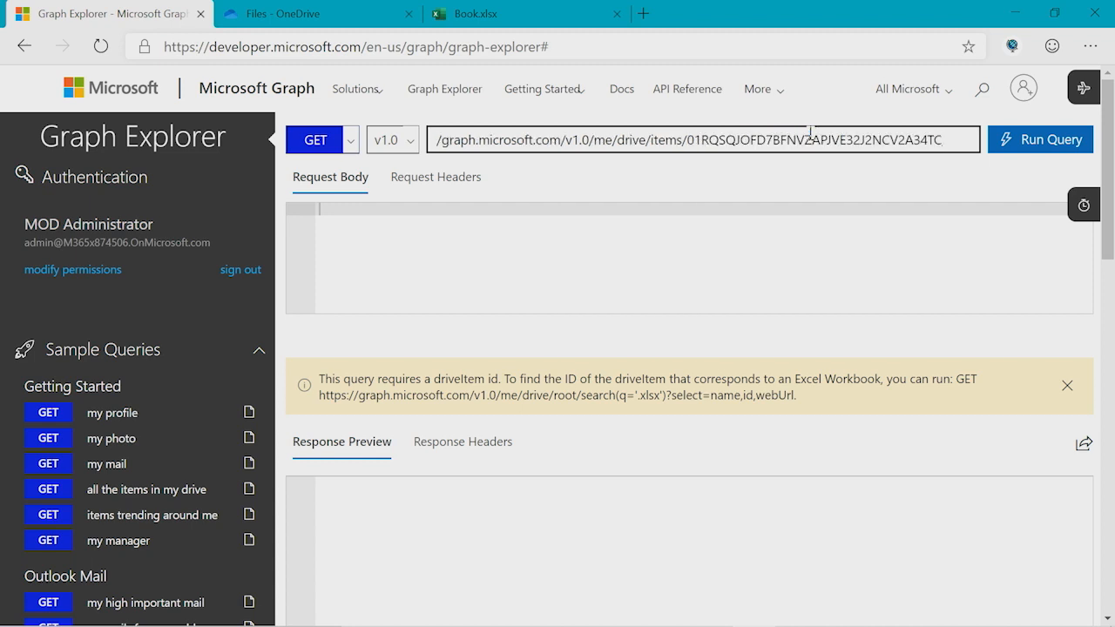
type("/workbook/worksheets")
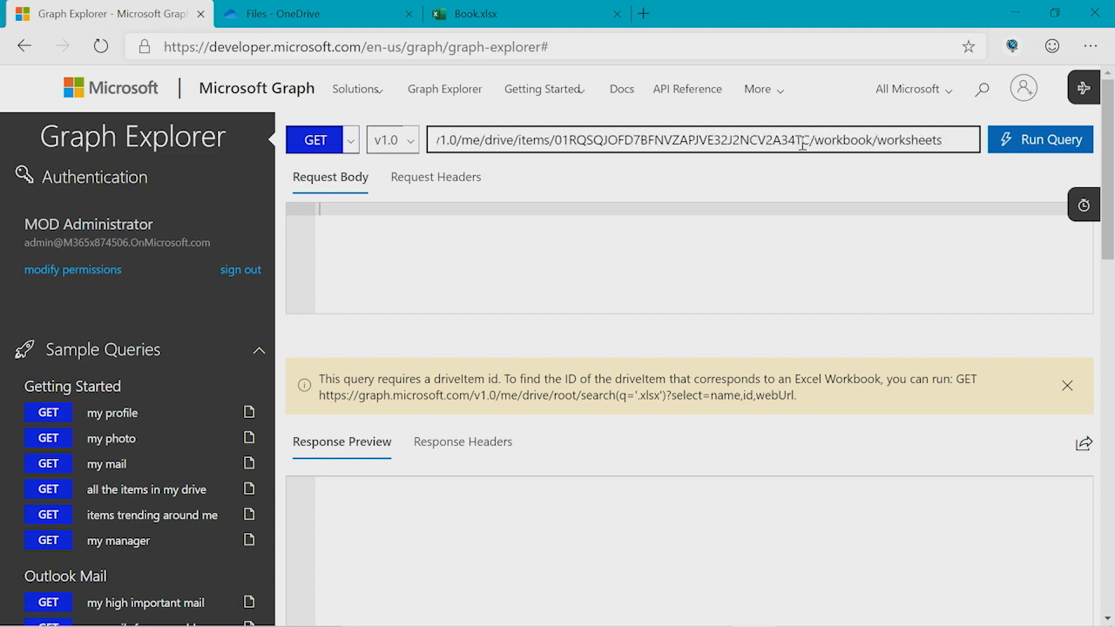
double_click(827, 139)
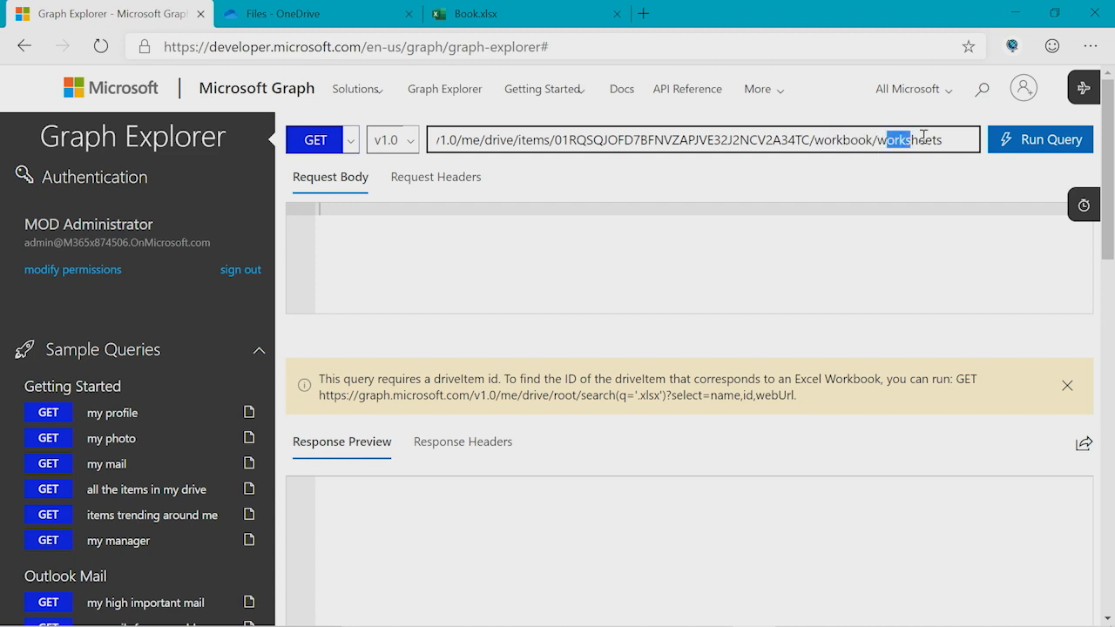
left_click(1038, 139)
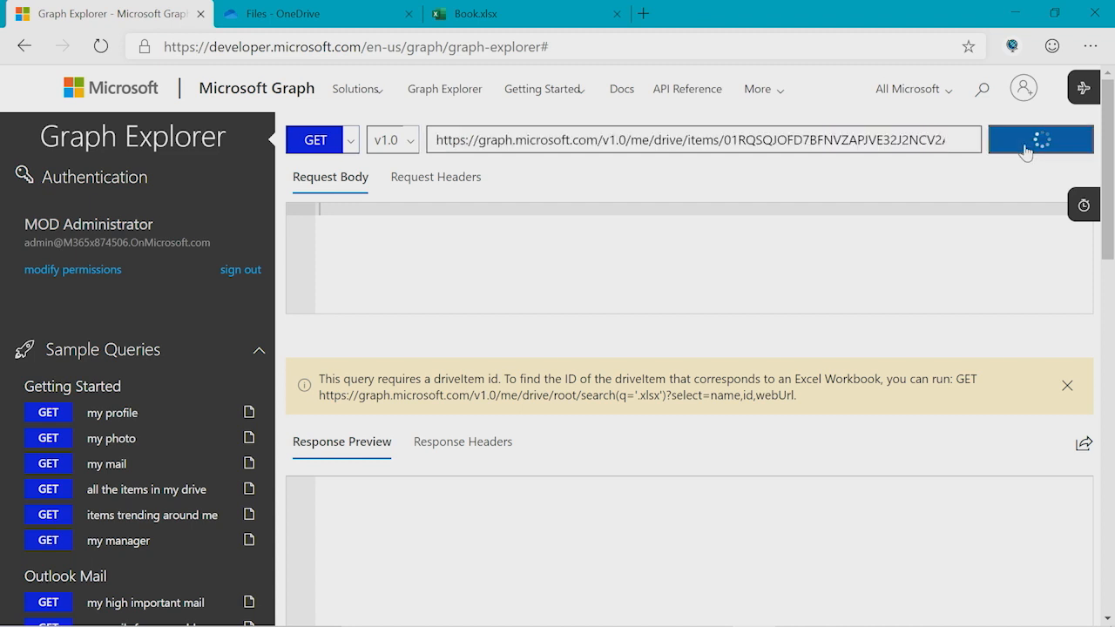
left_click(1038, 140)
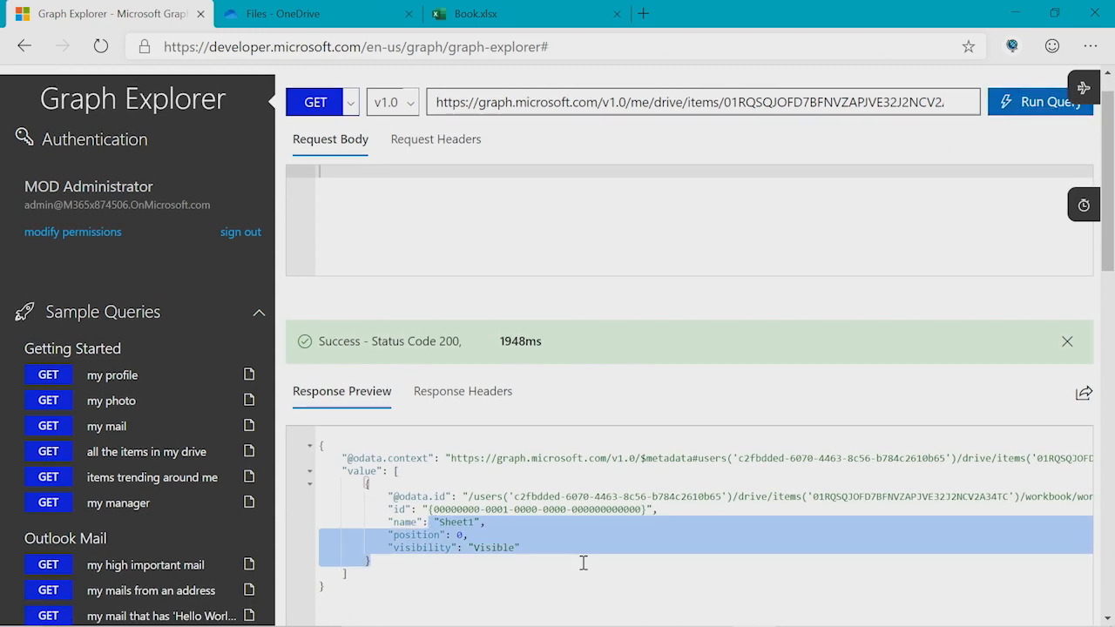
left_click(283, 373)
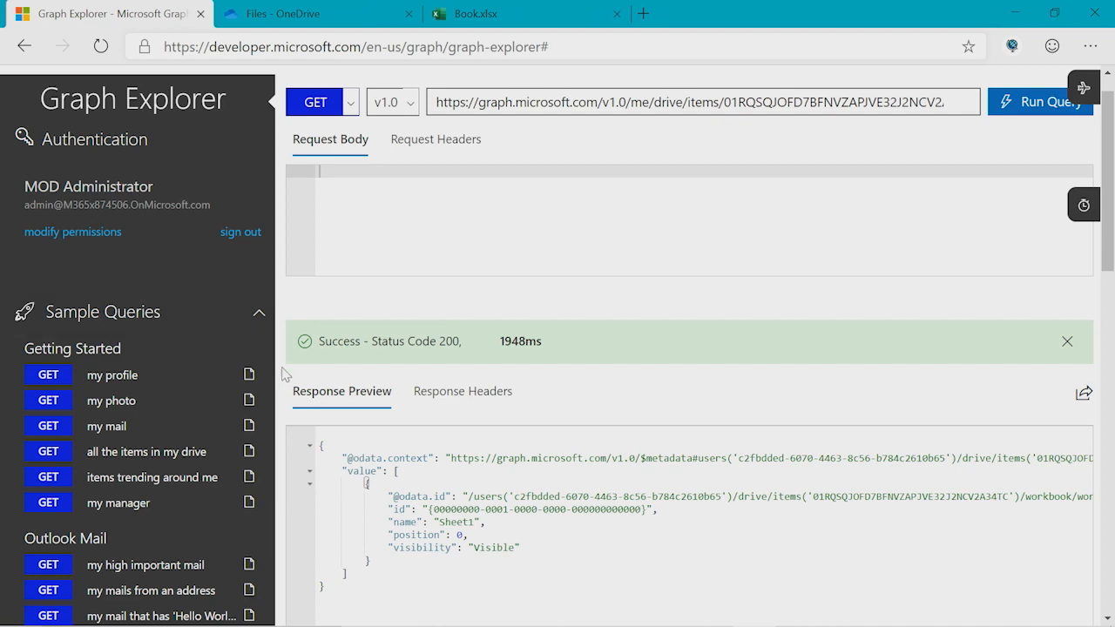
- POST {"name": "My New Sheet"} to /workbook/worksheets/, getting 201 with position 1
scroll("down", 3)
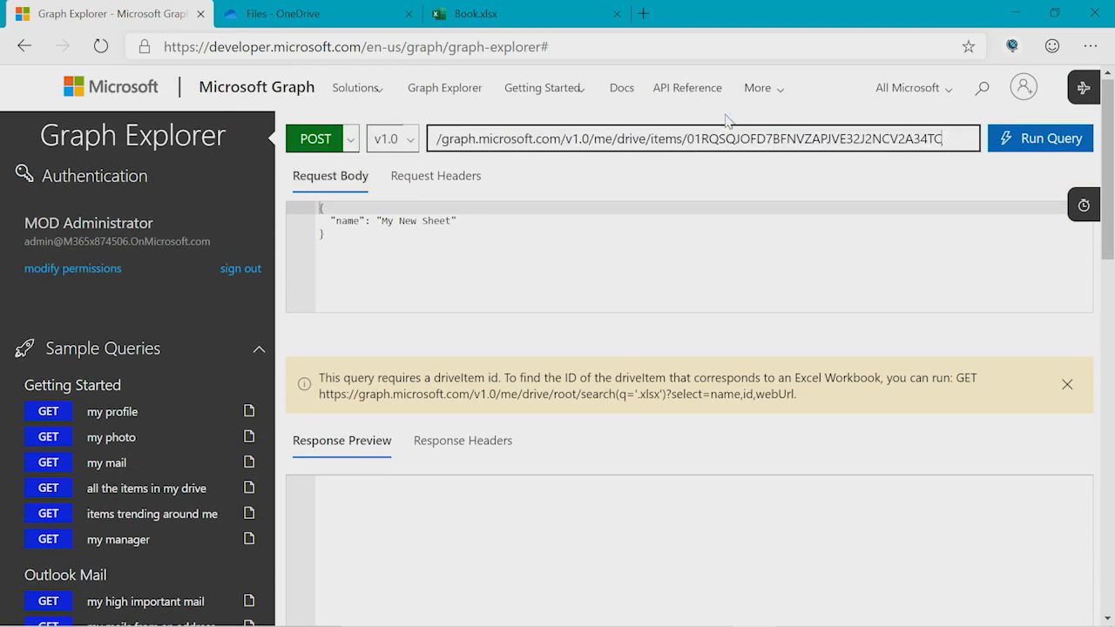
type("/workbook/worksheets/")
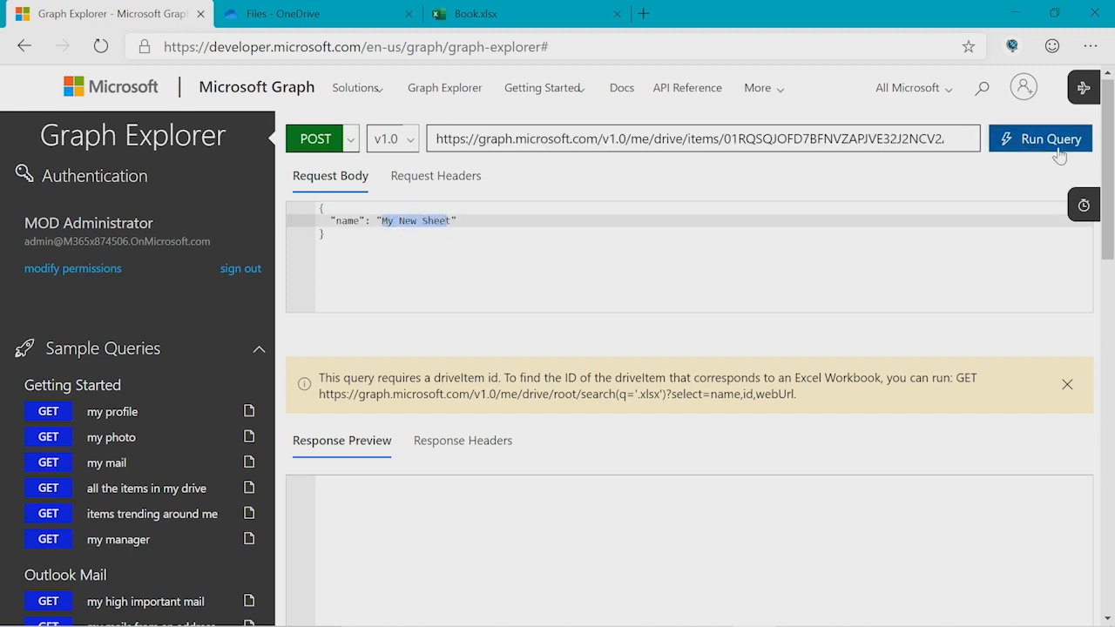
left_click(1040, 139)
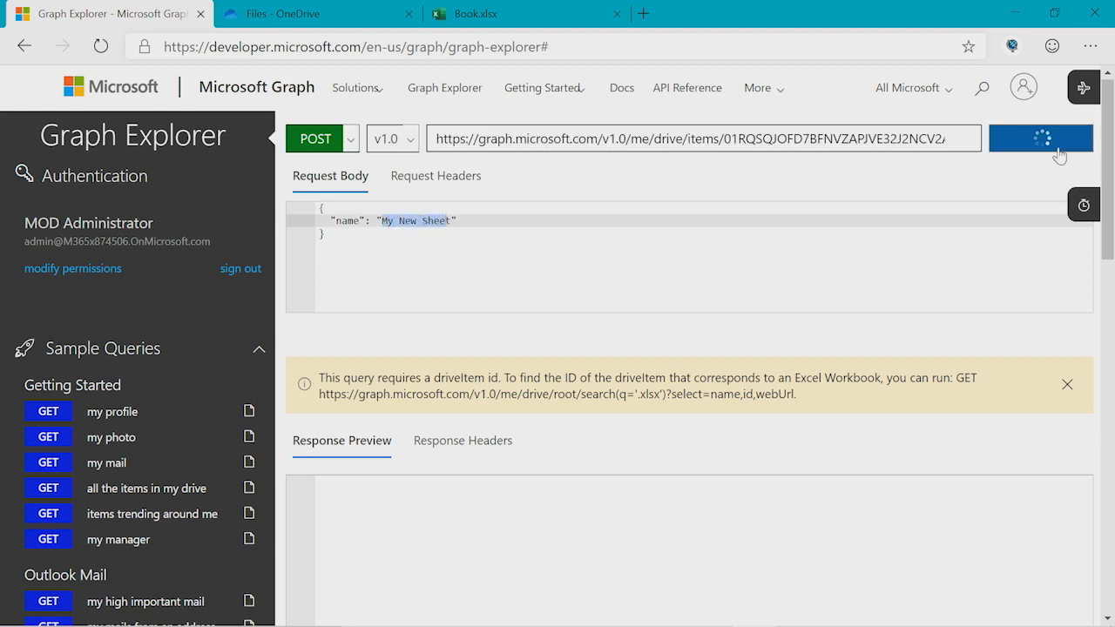
left_click(1040, 138)
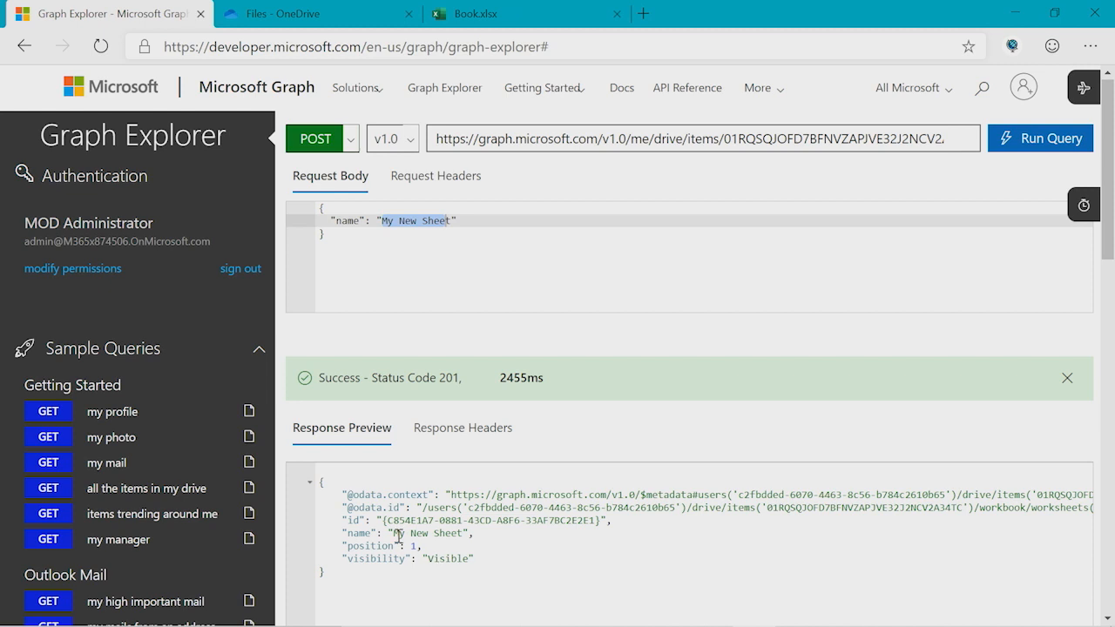
mouse_move(399, 547)
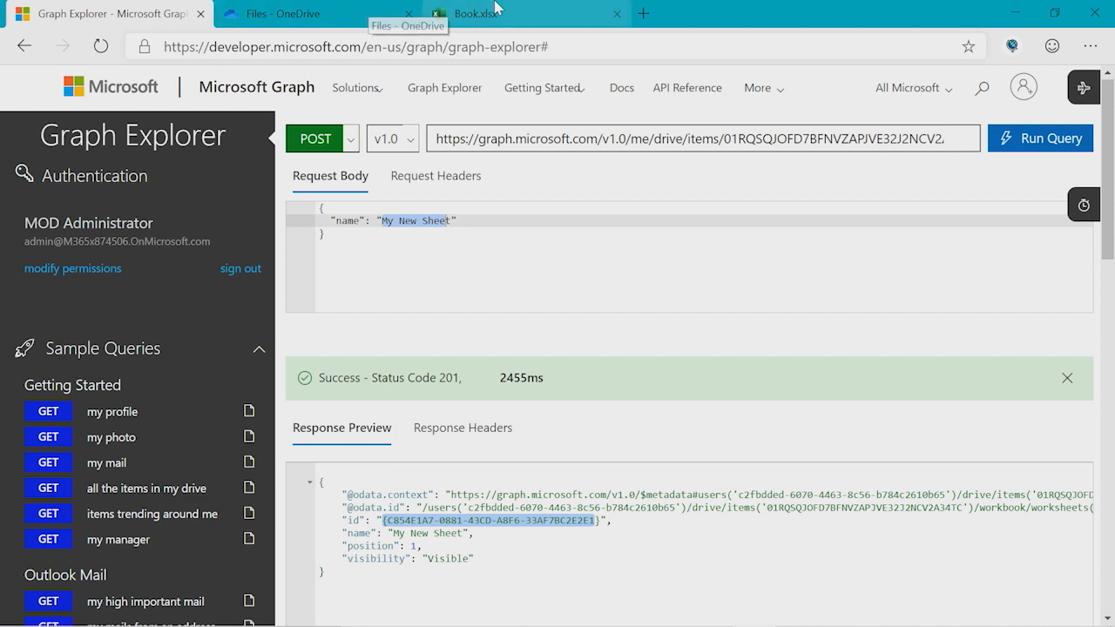
- Reload Book.xlsx in Excel Online and view the new empty My New Sheet worksheet
left_click(523, 14)
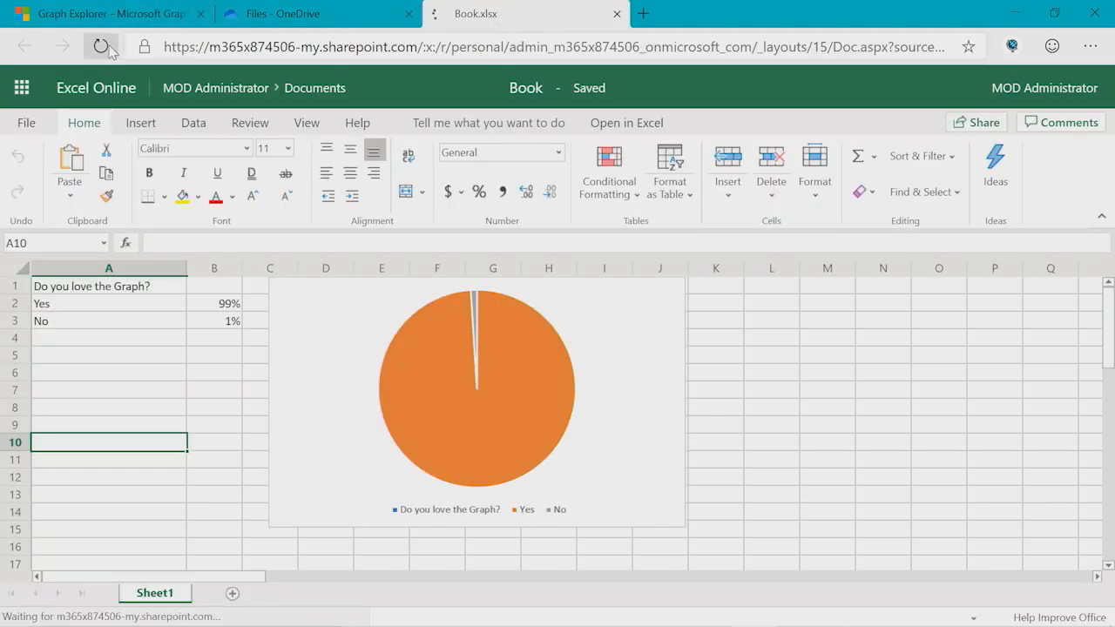
left_click(101, 45)
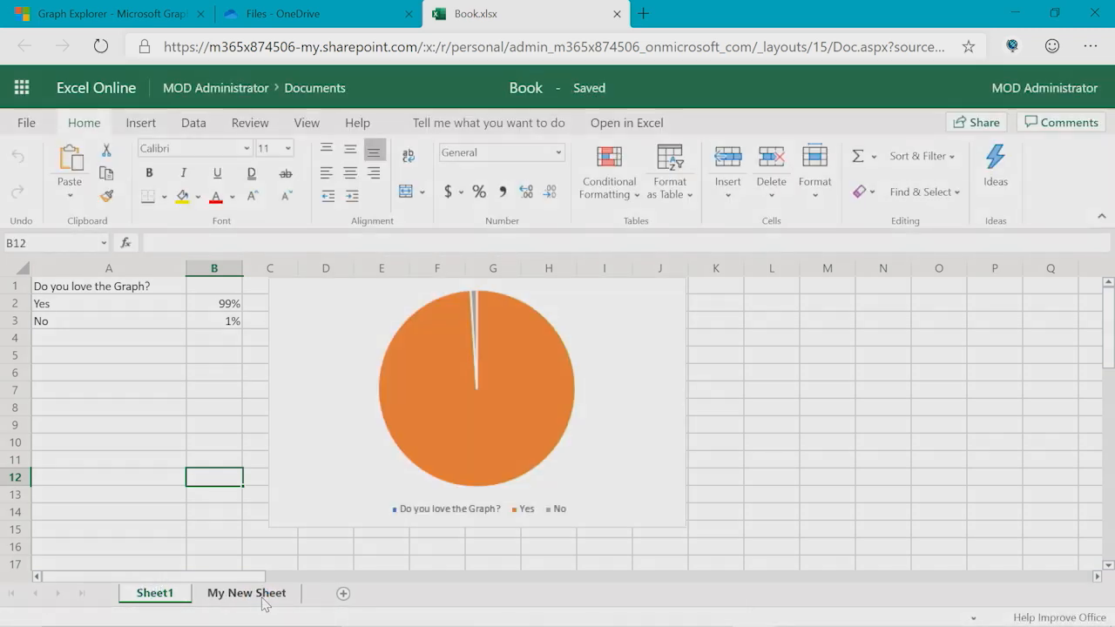
left_click(247, 593)
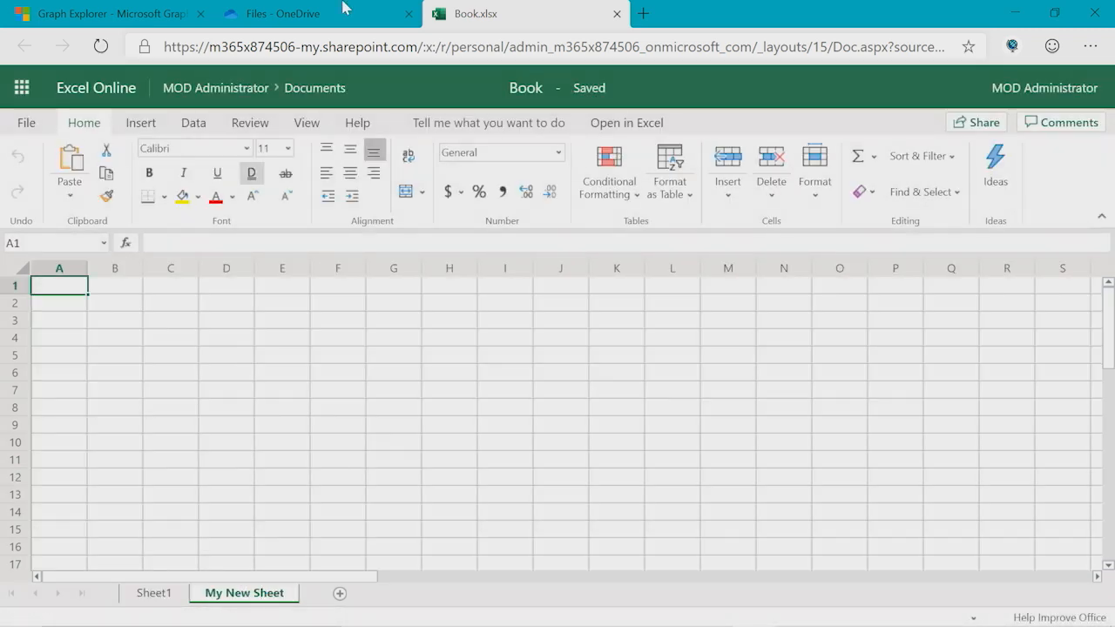
left_click(105, 13)
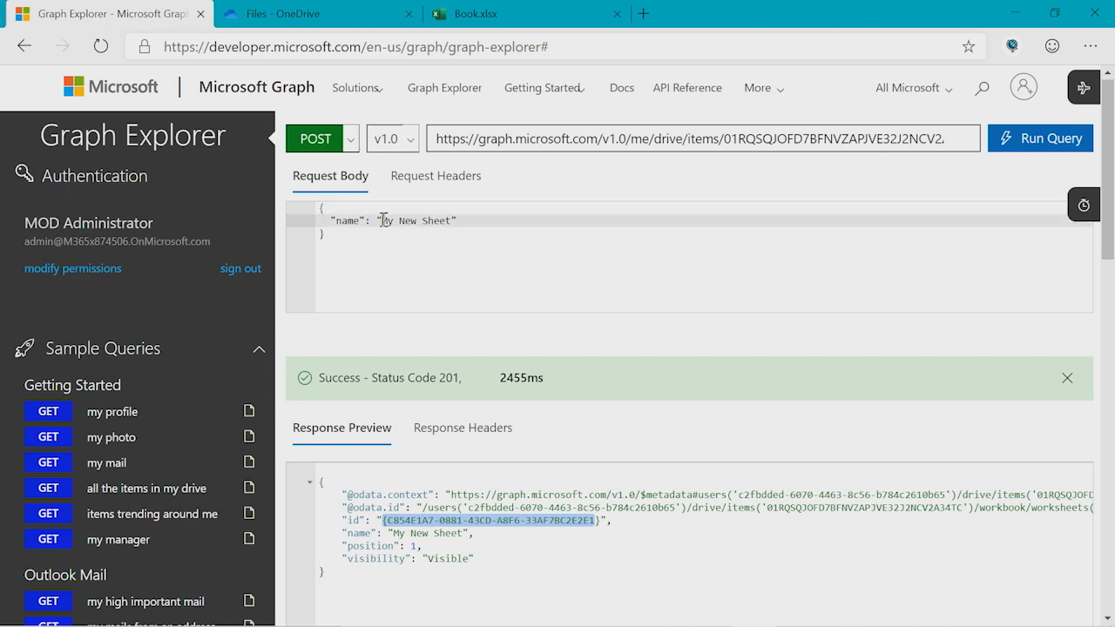
- POST a second worksheet named Sheet2, getting 201 with position 2
type("sheet")
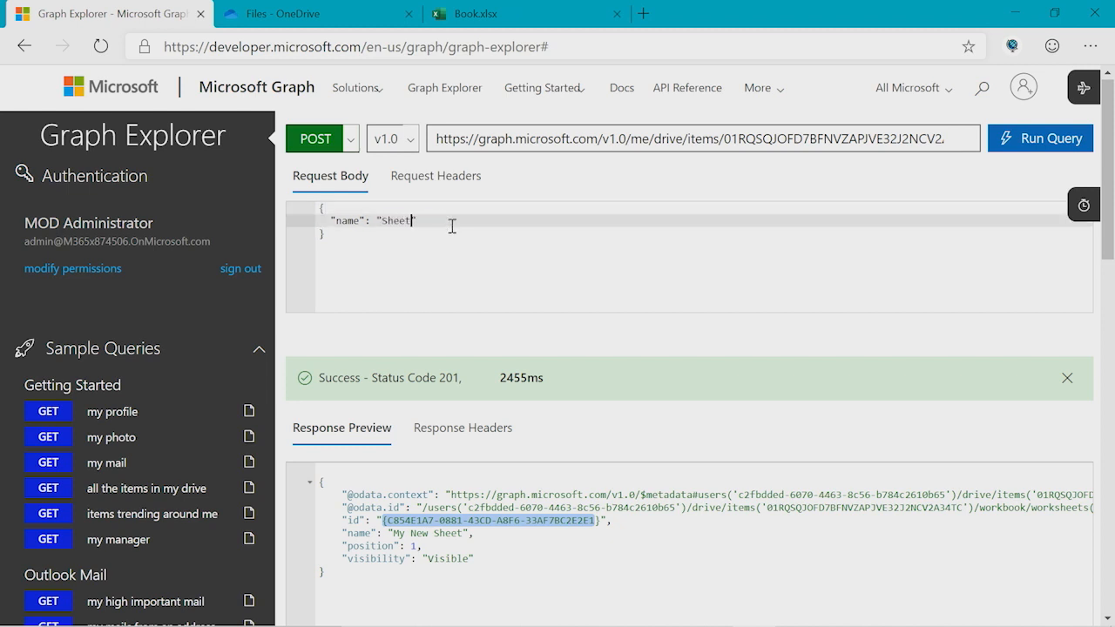
left_click(1040, 138)
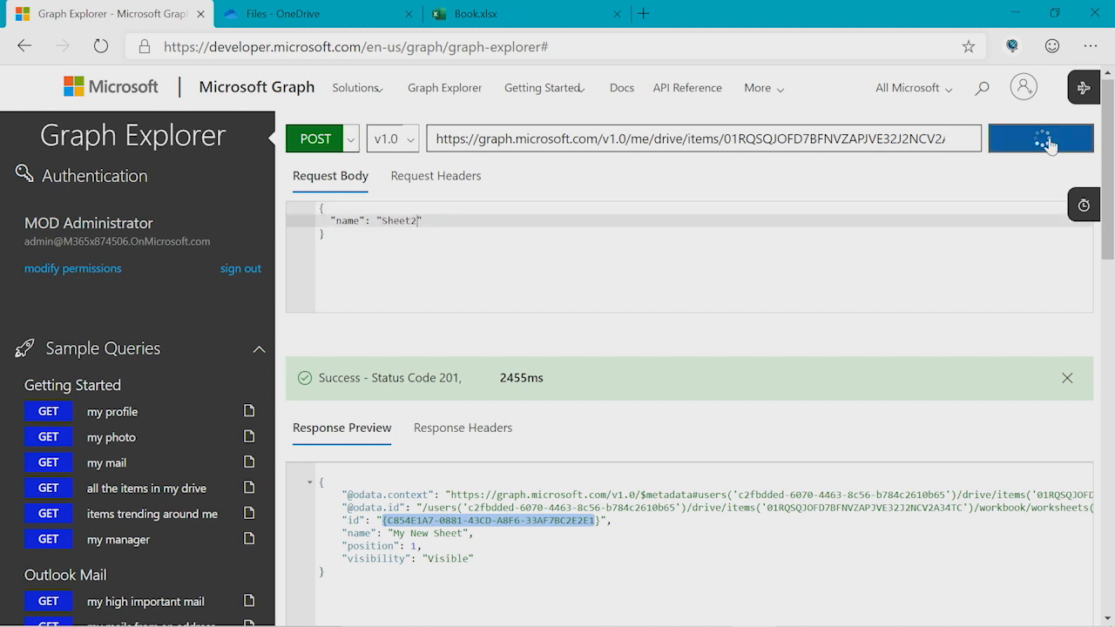
left_click(1040, 138)
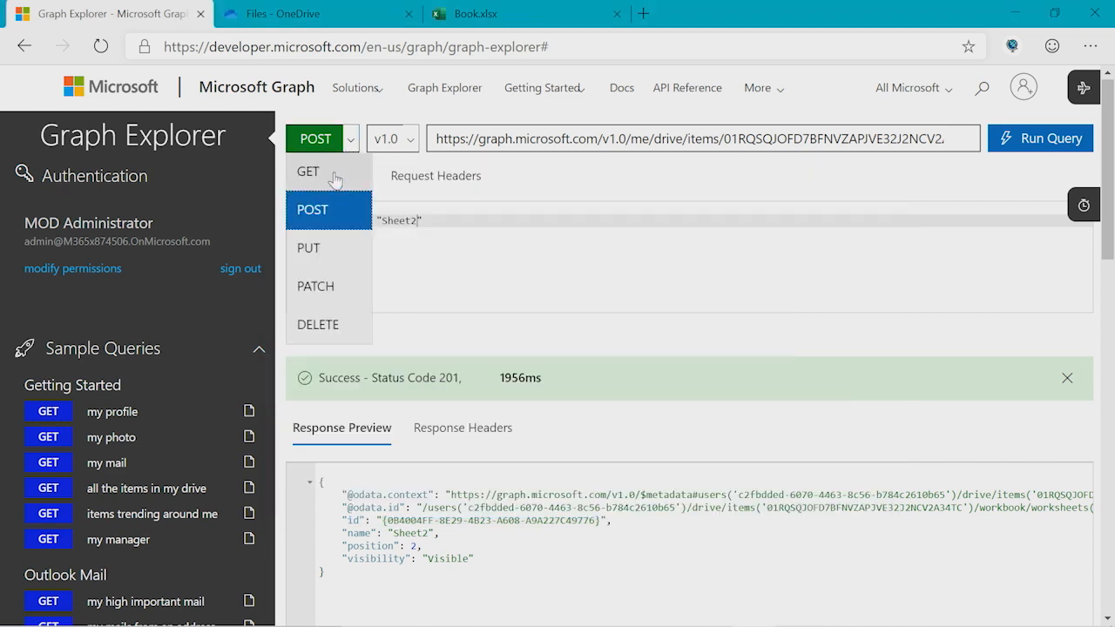
left_click(306, 171)
type("root:/book.xlsx:")
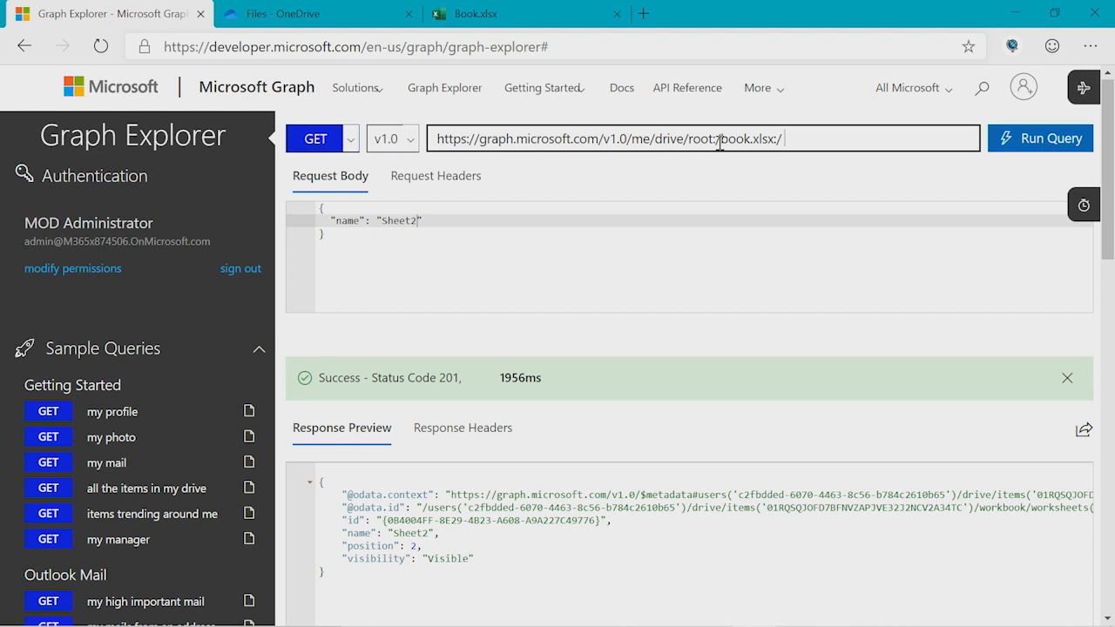
double_click(751, 140)
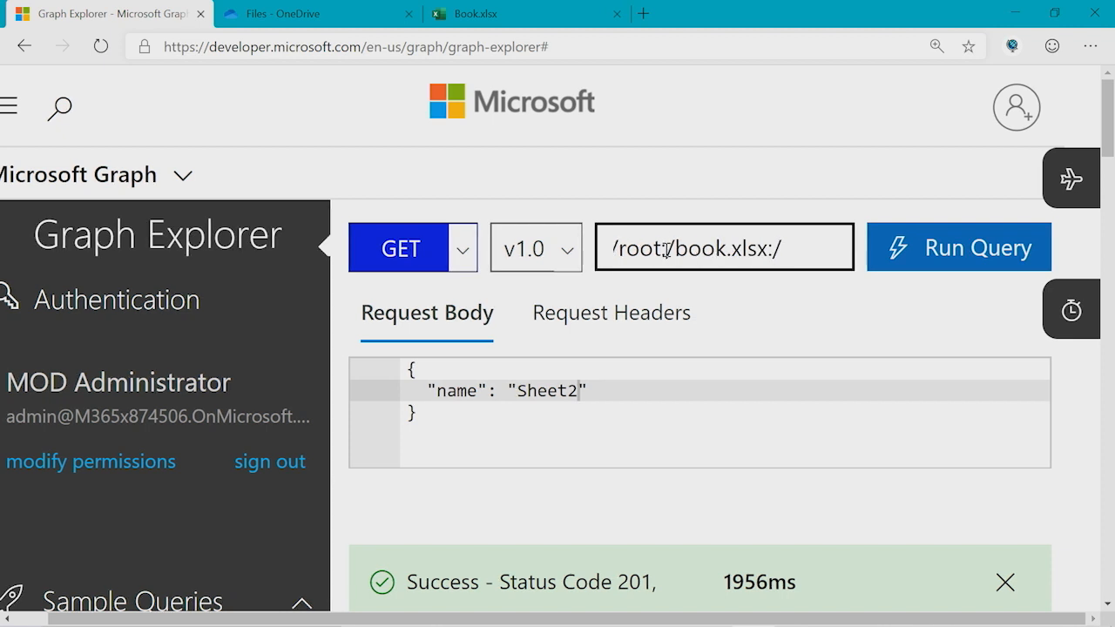
double_click(693, 248)
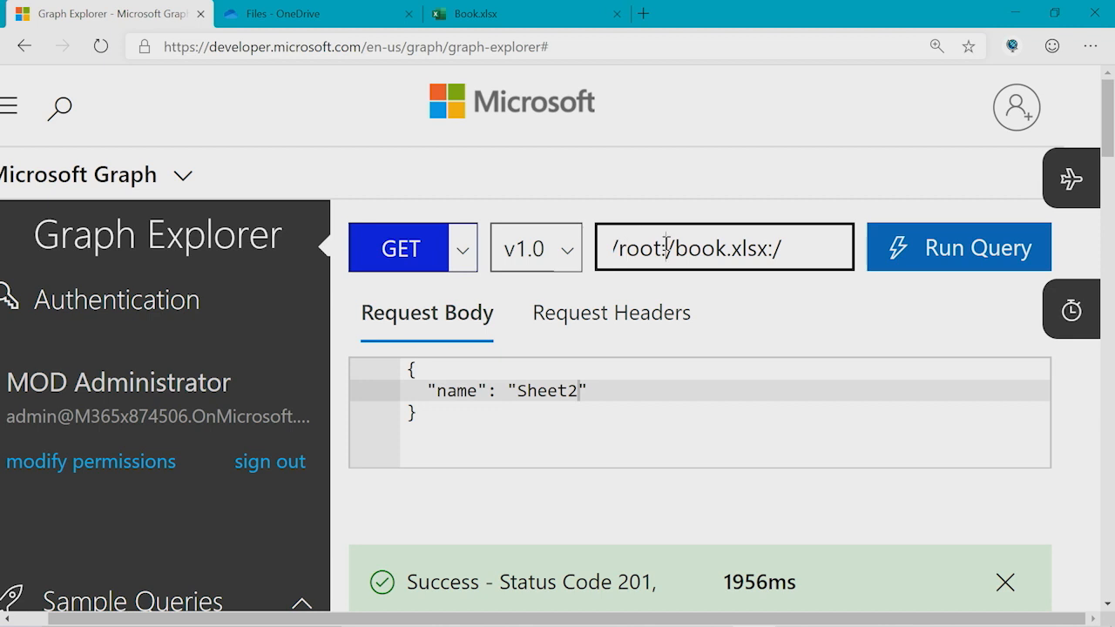
double_click(700, 248)
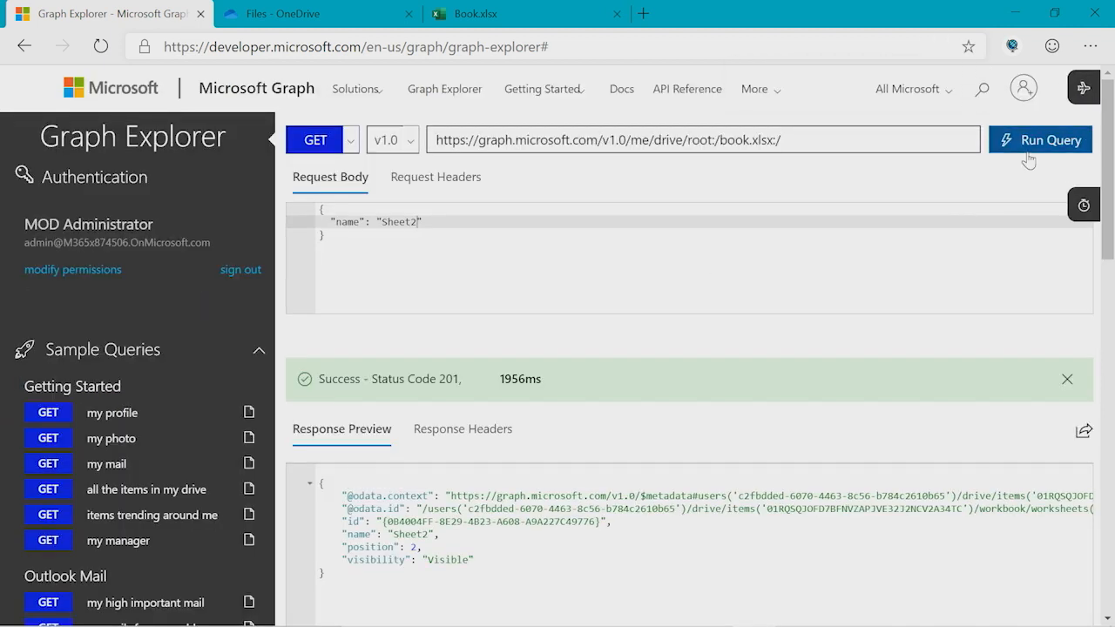
left_click(1038, 139)
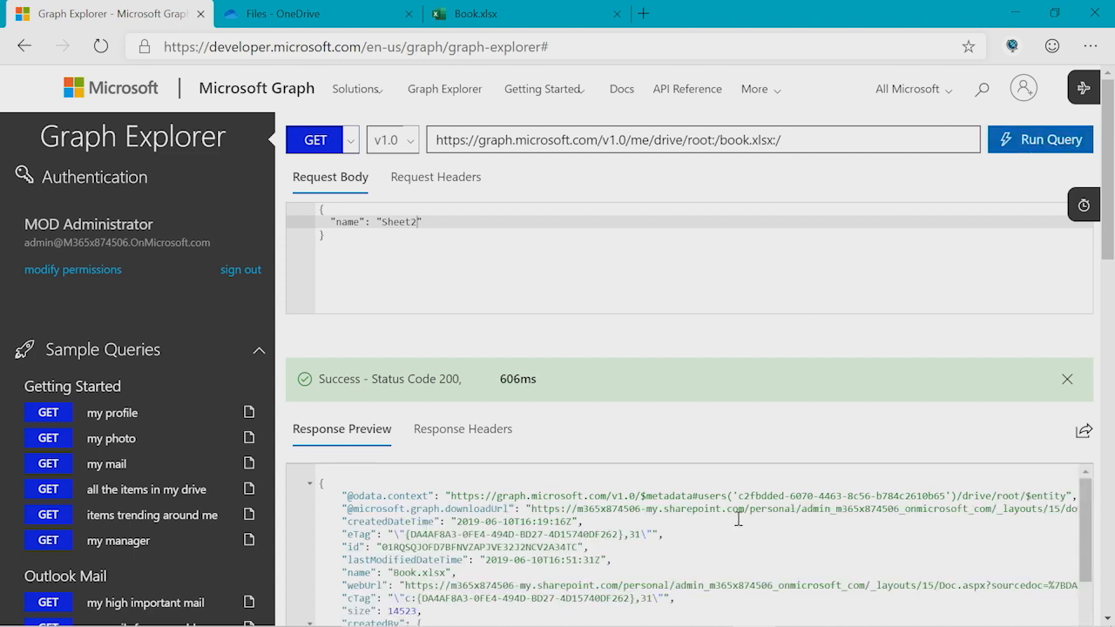
- Review the item details showing lastModifiedBy Graph explorer, then bring up the saved-queries notes
scroll("down", 3)
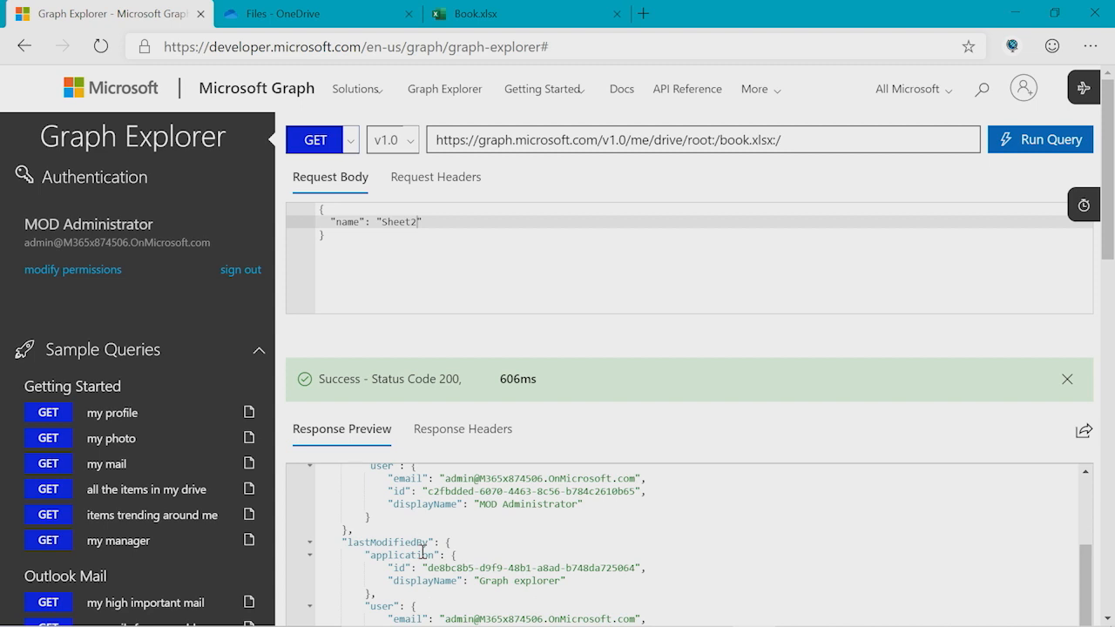
scroll("down", 3)
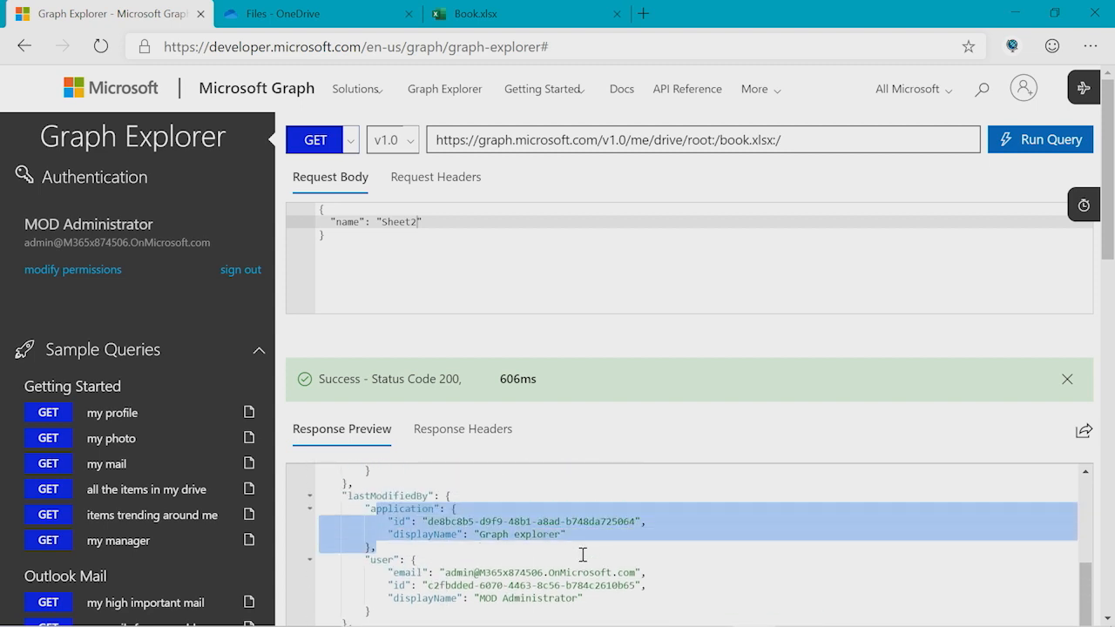
mouse_move(594, 551)
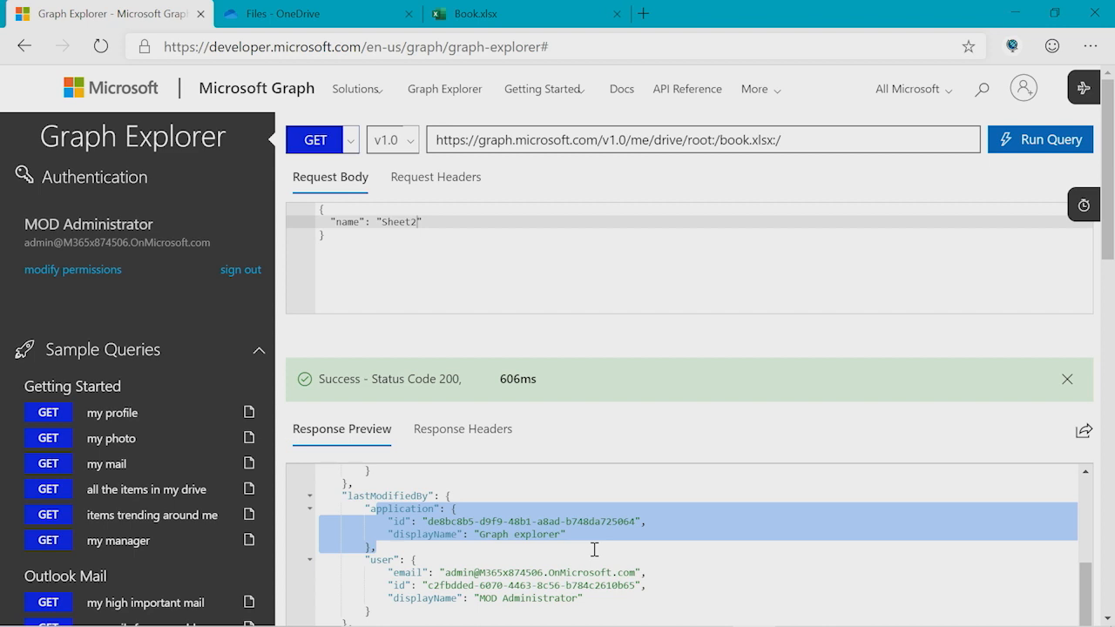
mouse_move(432, 542)
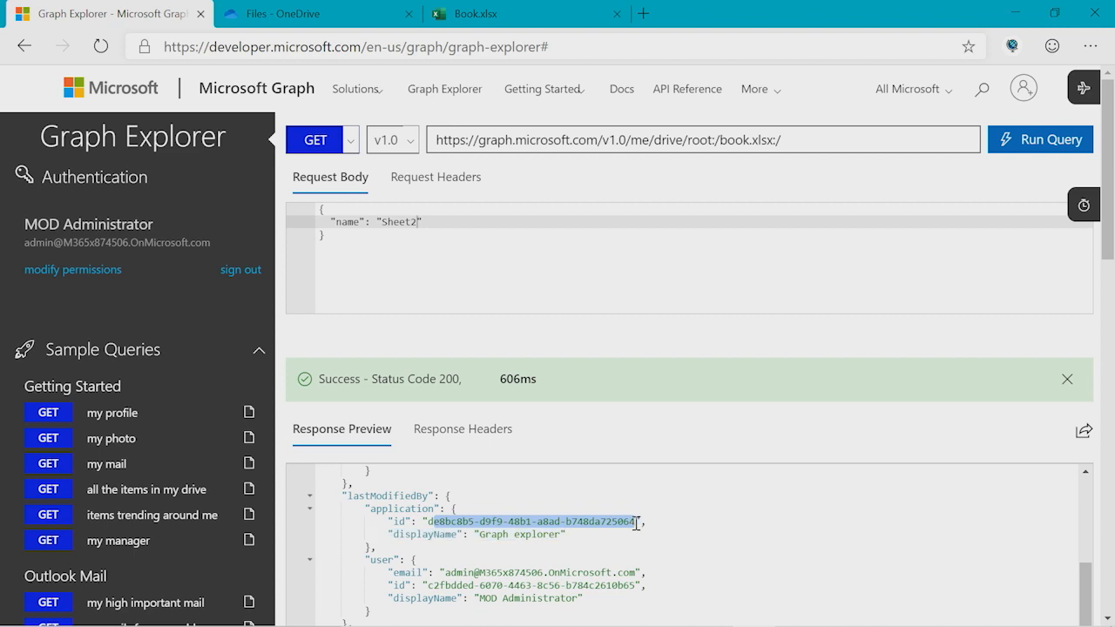
scroll("down", 3)
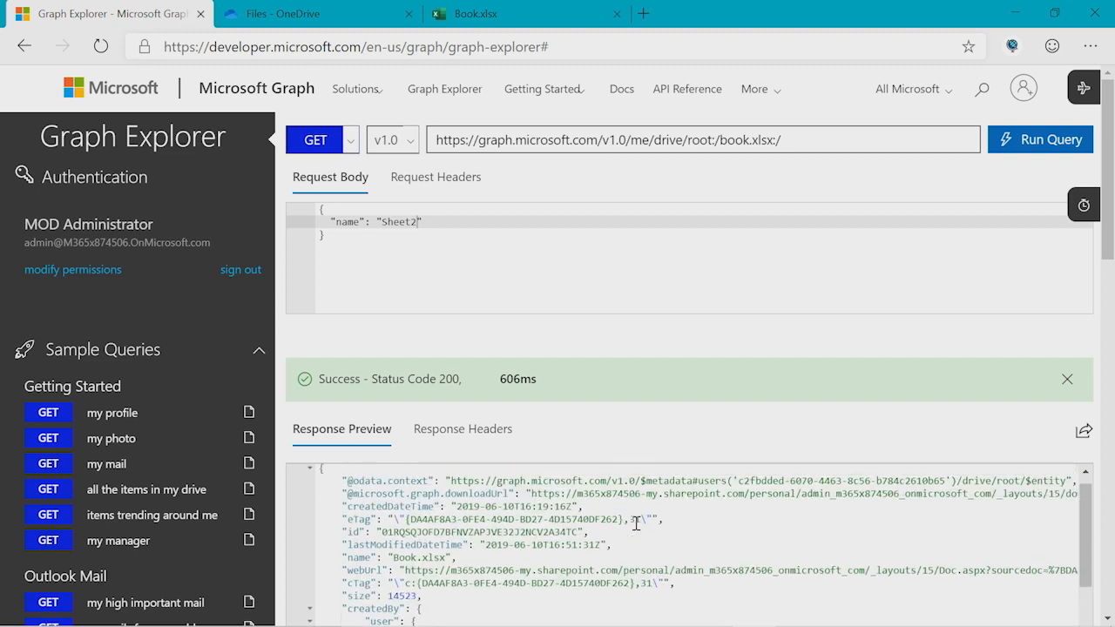
key("alt+tab")
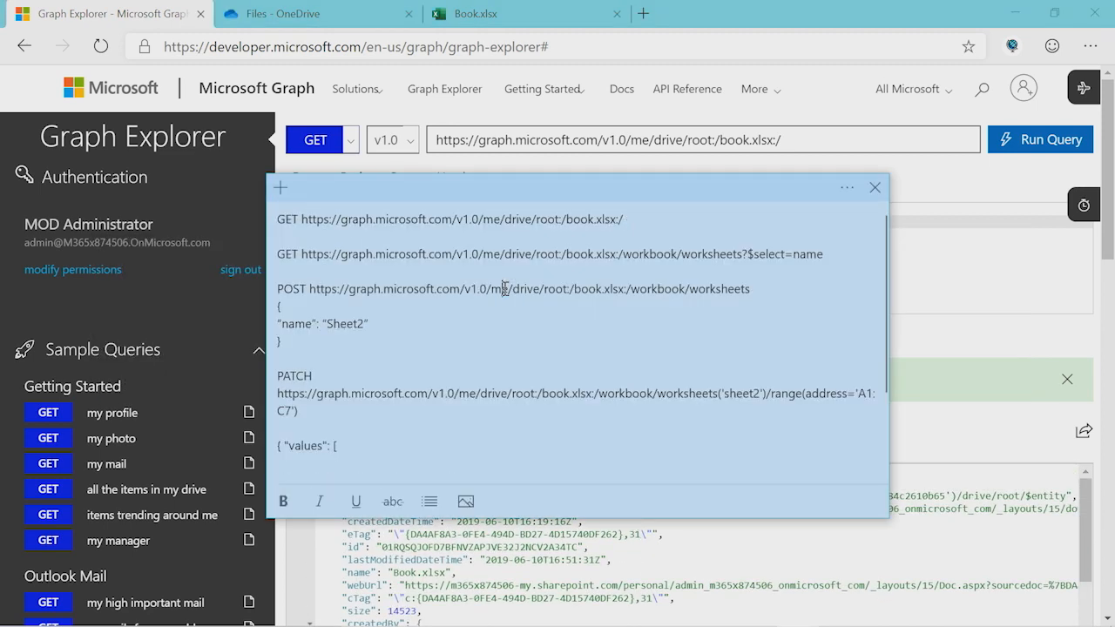
- Run book.xlsx:/workbook/worksheets?$select=name, returning Sheet1, My New Sheet and Sheet2
right_click(836, 242)
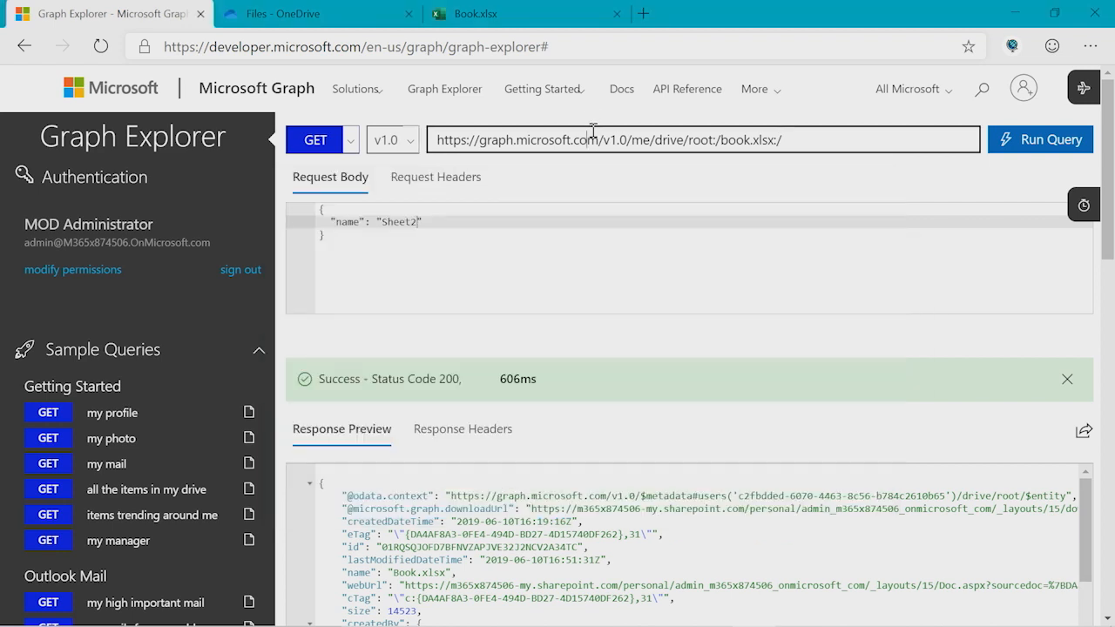
left_click(1038, 139)
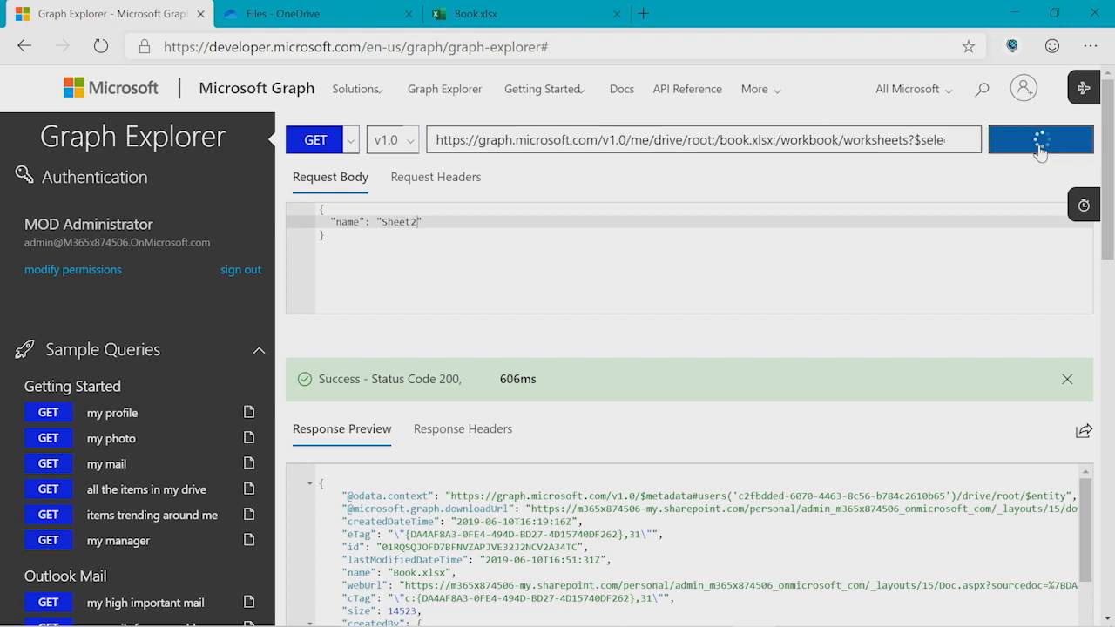
left_click(1040, 139)
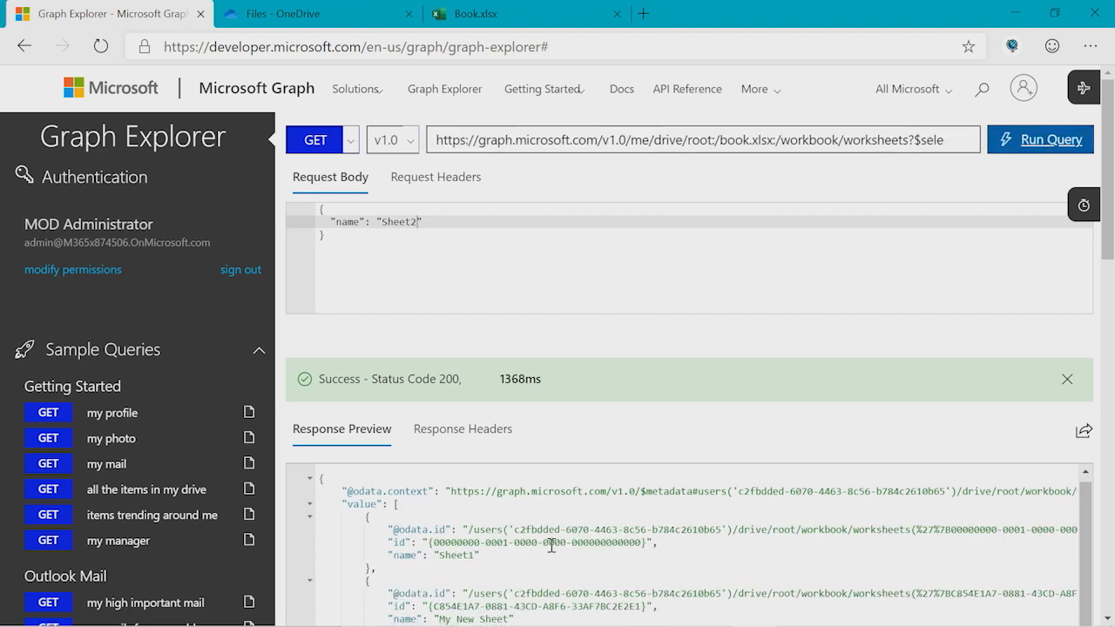
scroll("down", 3)
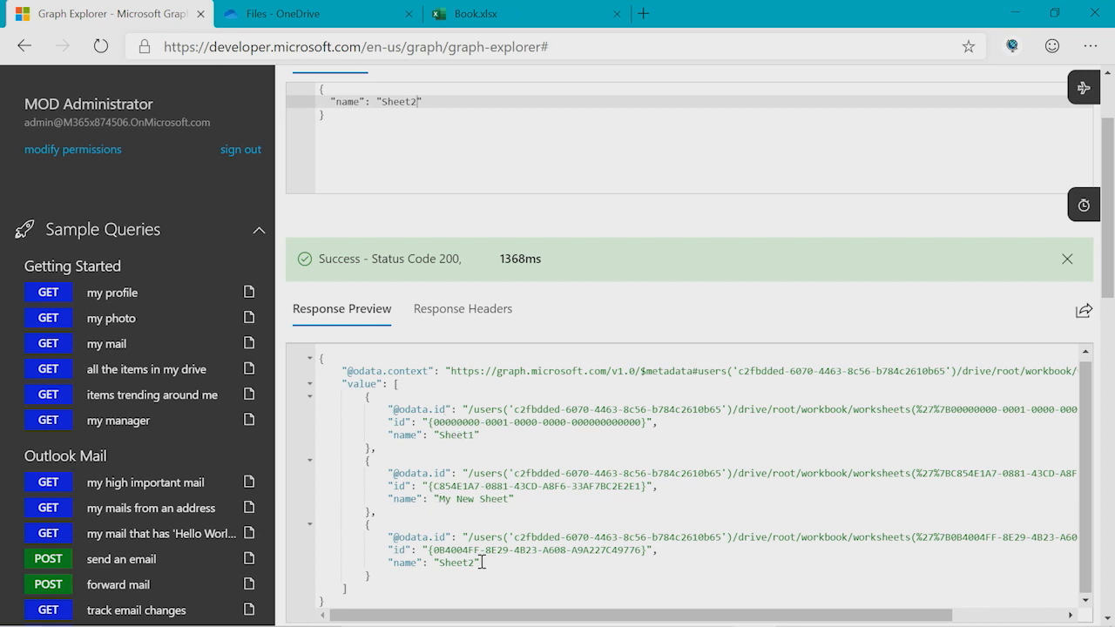
scroll("up", 3)
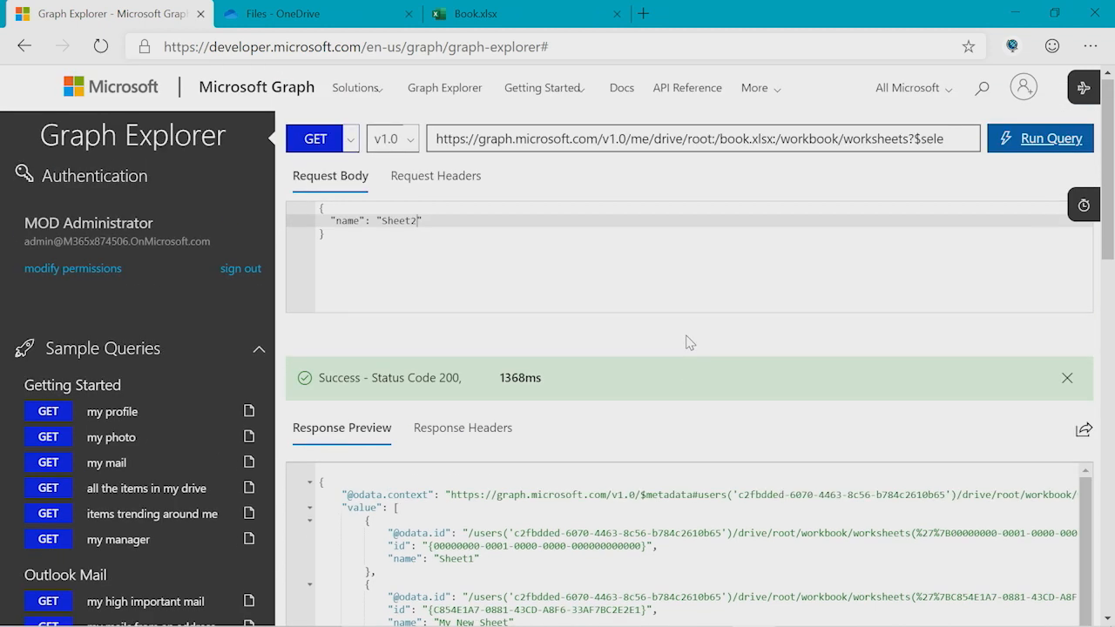
left_click(857, 139)
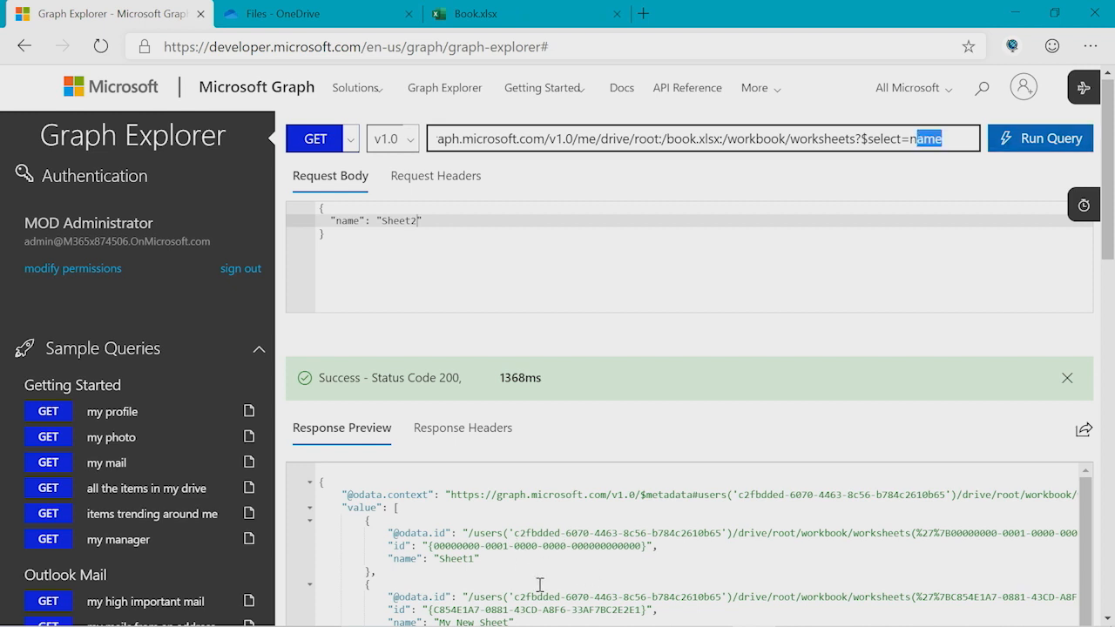
key("alt+tab")
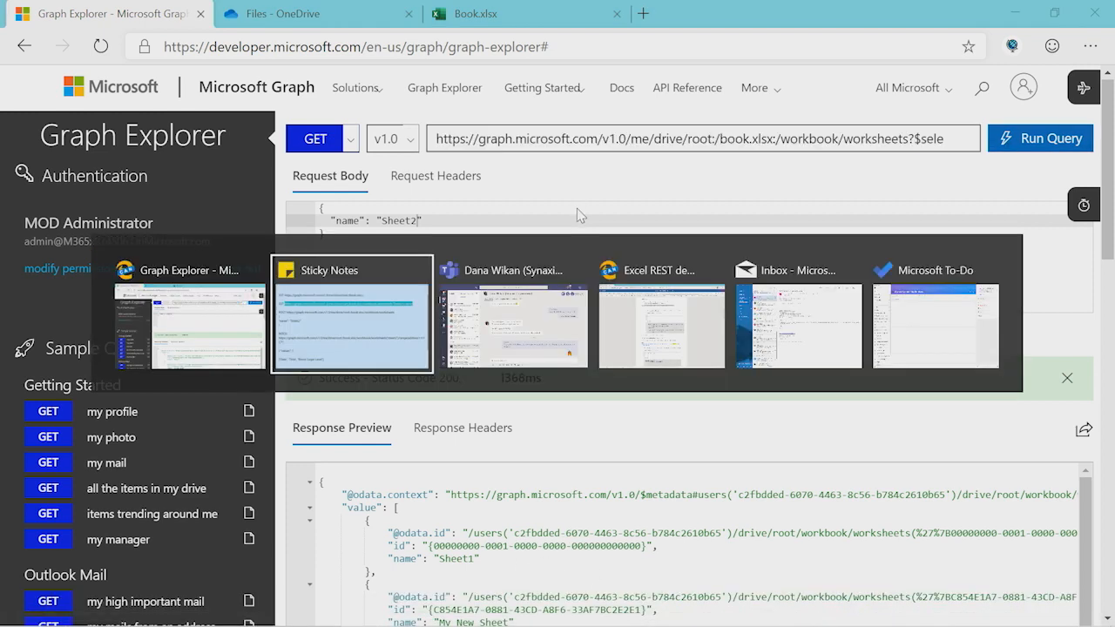
- PATCH worksheets('sheet2')/range(address='A1:C7') with the Date/Time/Blood Sugar Level values, getting 200
left_click(352, 270)
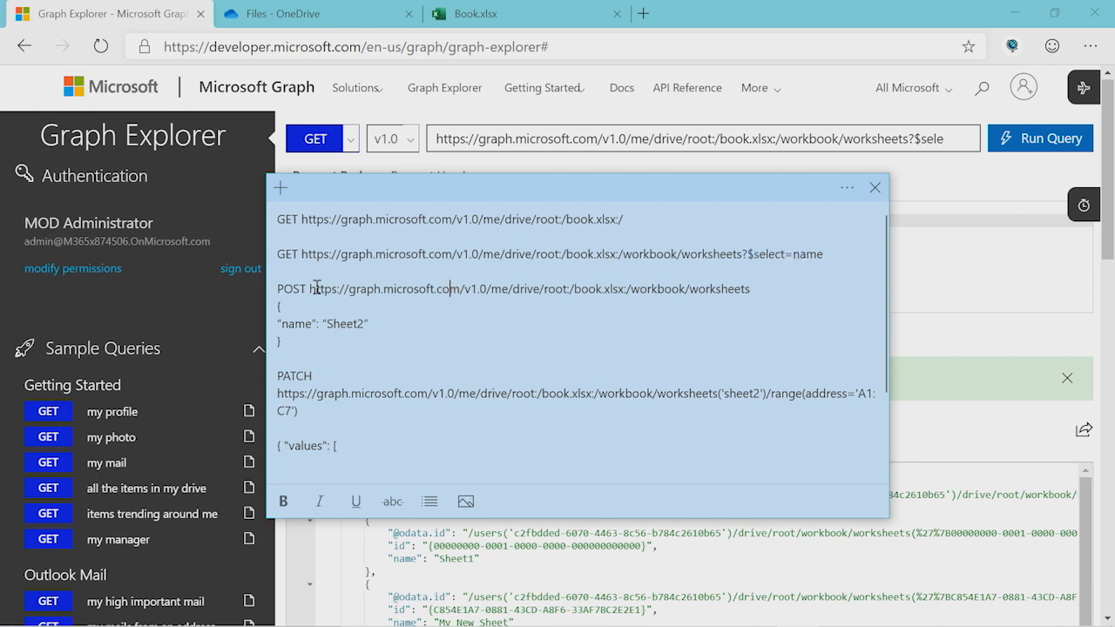
double_click(575, 394)
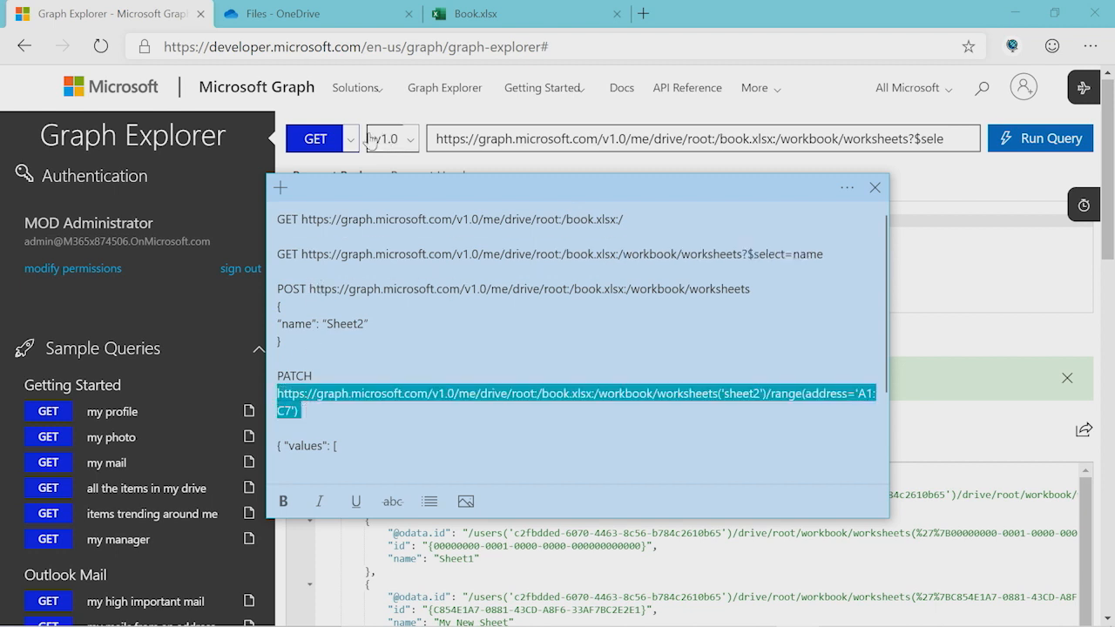
left_click(348, 139)
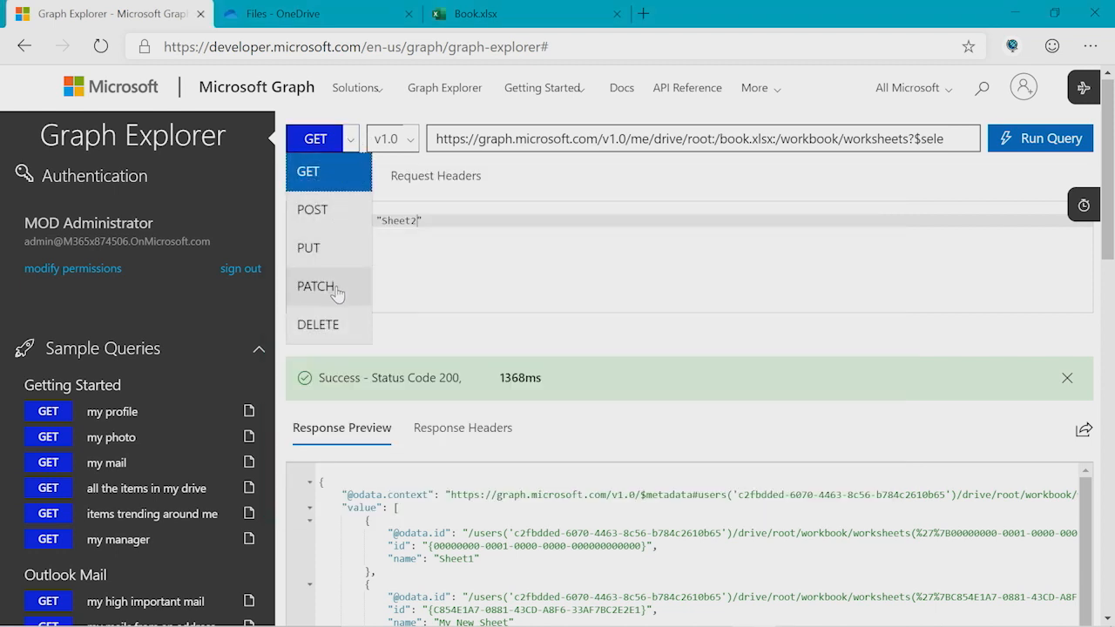
left_click(315, 285)
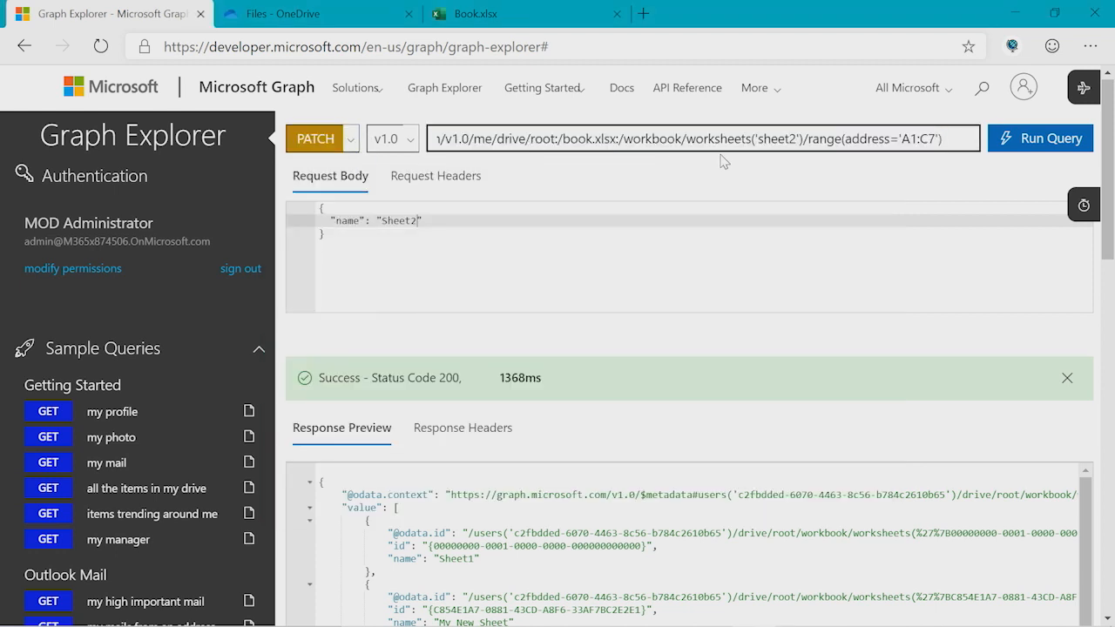
double_click(593, 139)
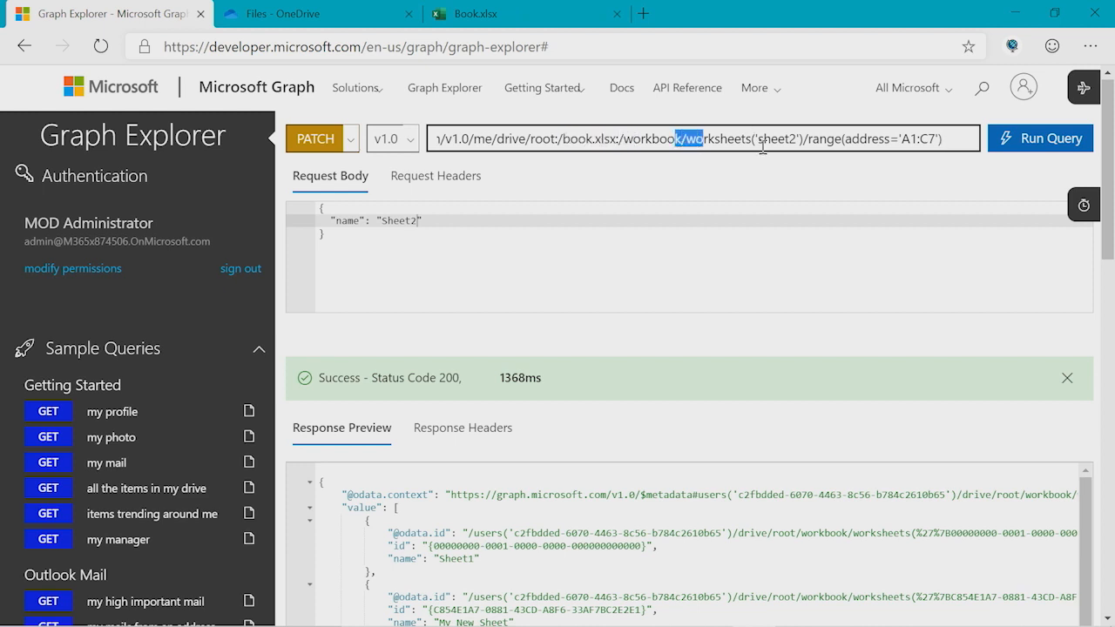
double_click(776, 139)
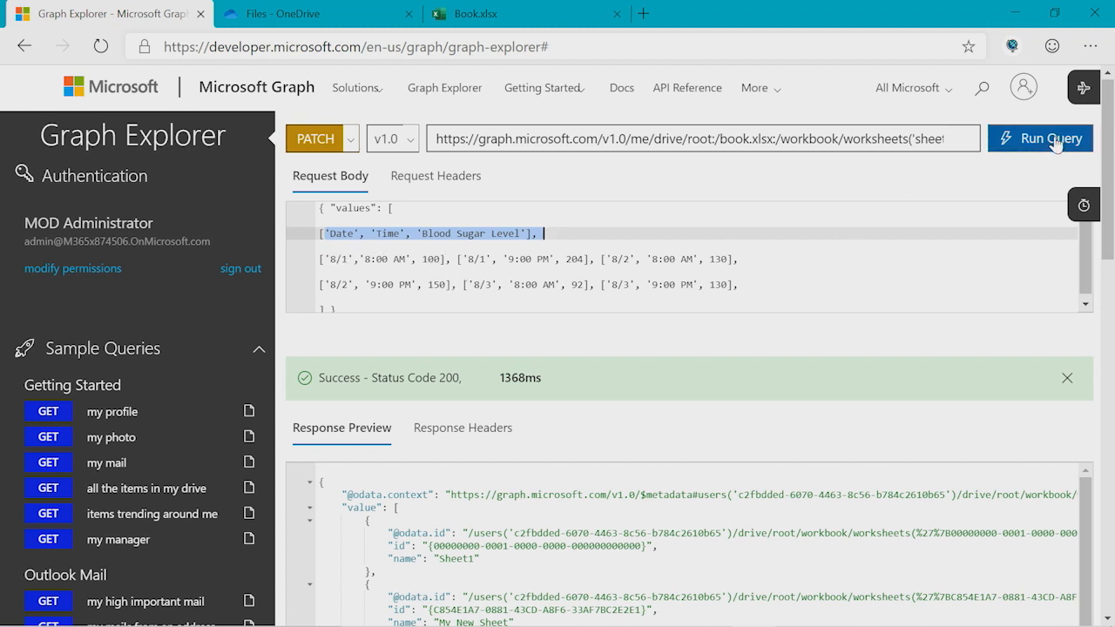
left_click(1038, 137)
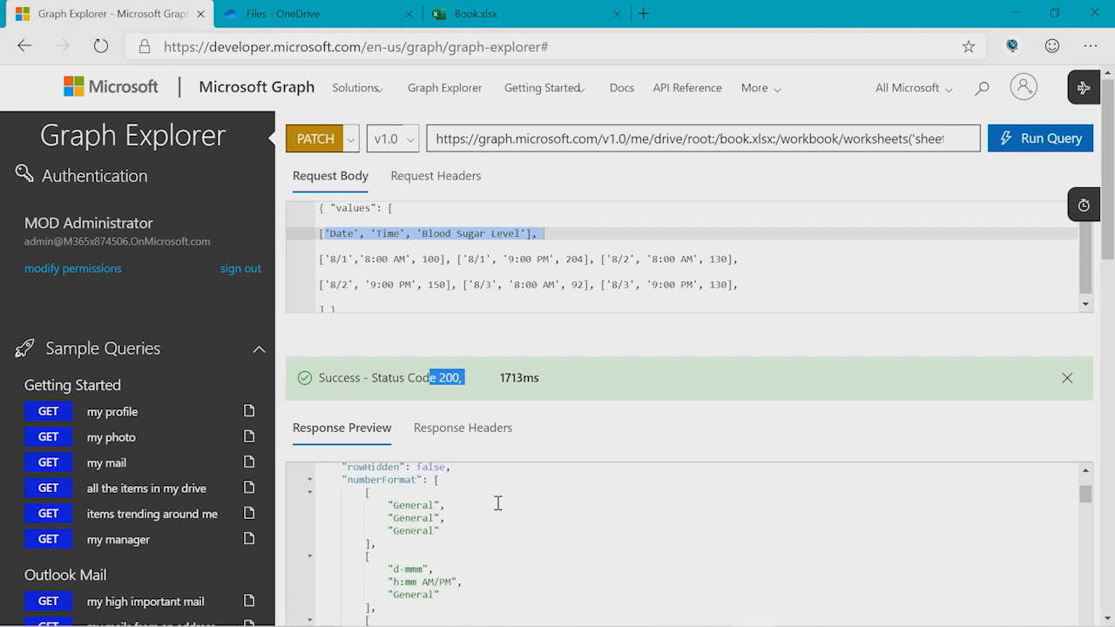
- View Sheet2 in Excel Online showing the Date, Time and Blood Sugar Level rows in A1:C7
scroll("down", 3)
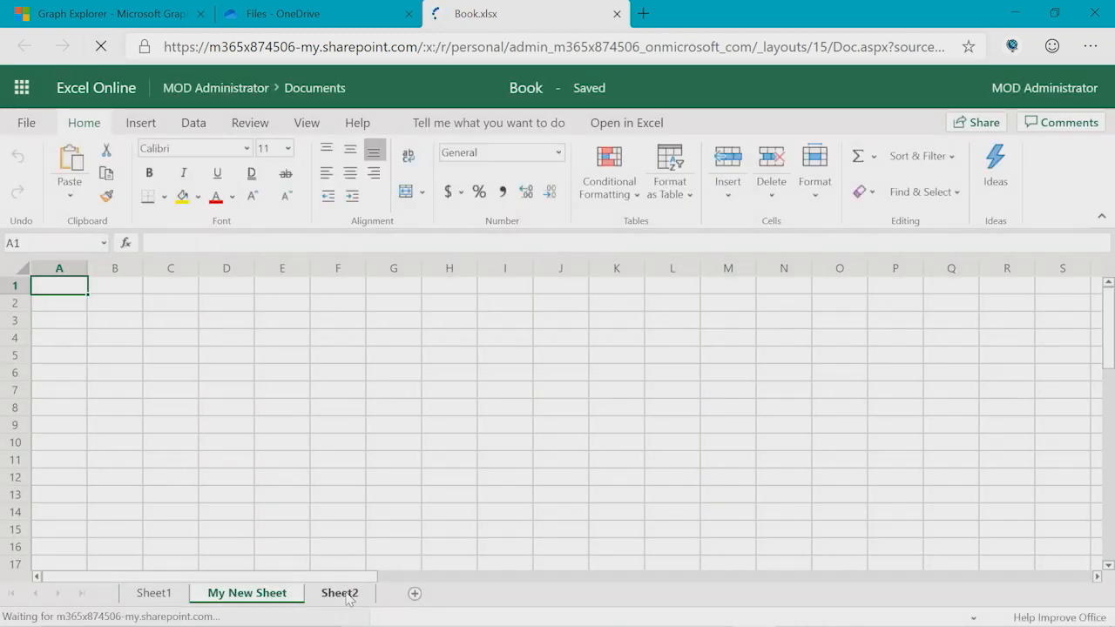
left_click(338, 593)
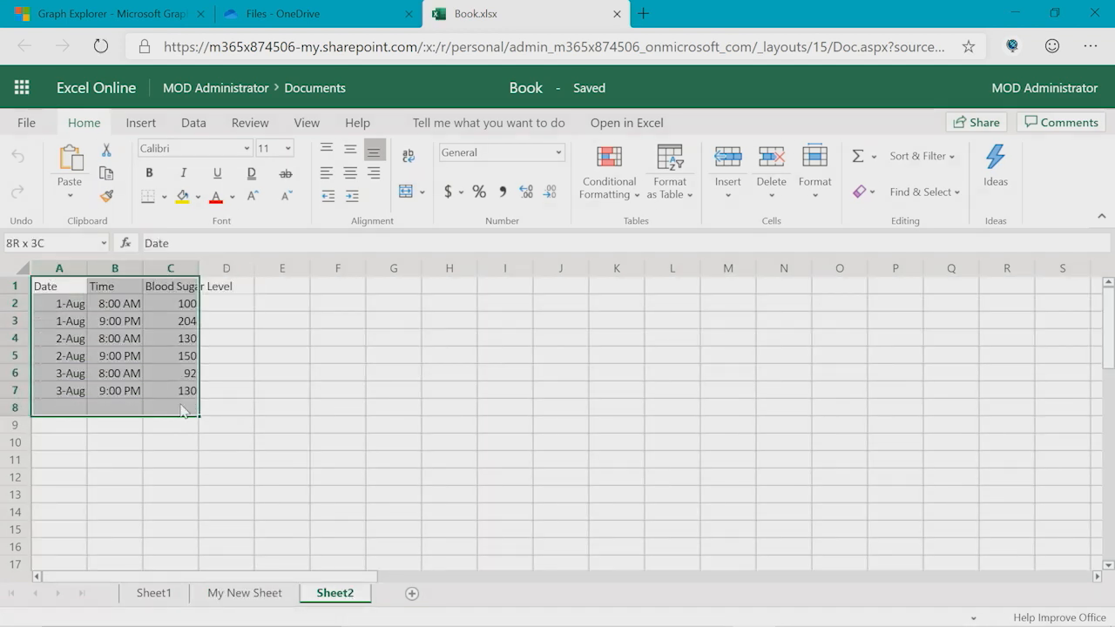
left_click(59, 285)
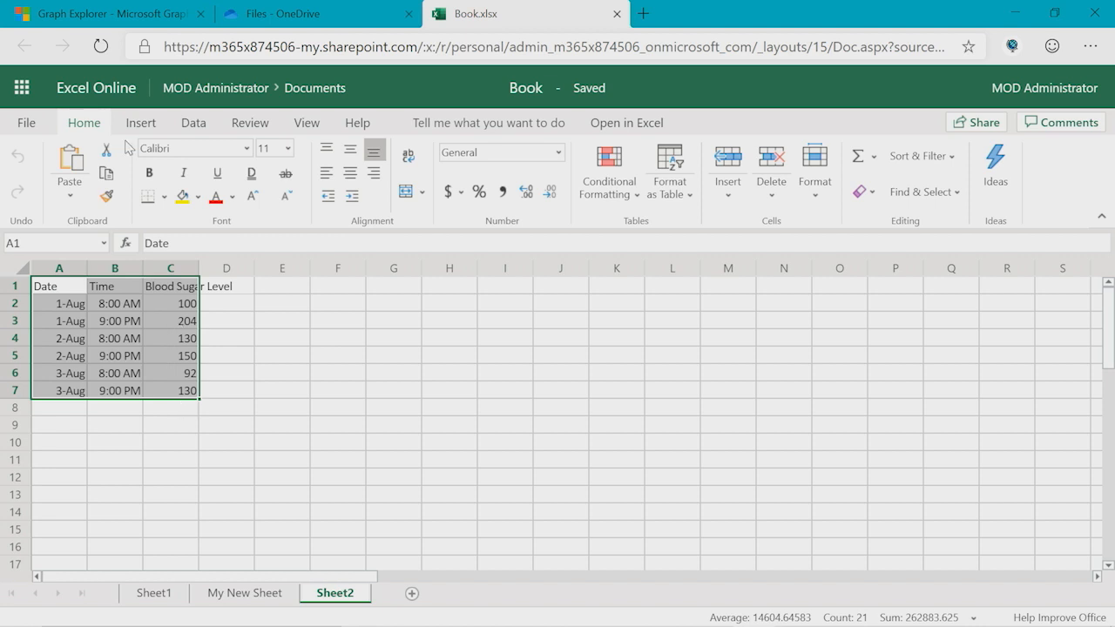
- Switch back to Graph Explorer and reveal the Excel sample queries like 'charts in worksheet'
left_click(104, 14)
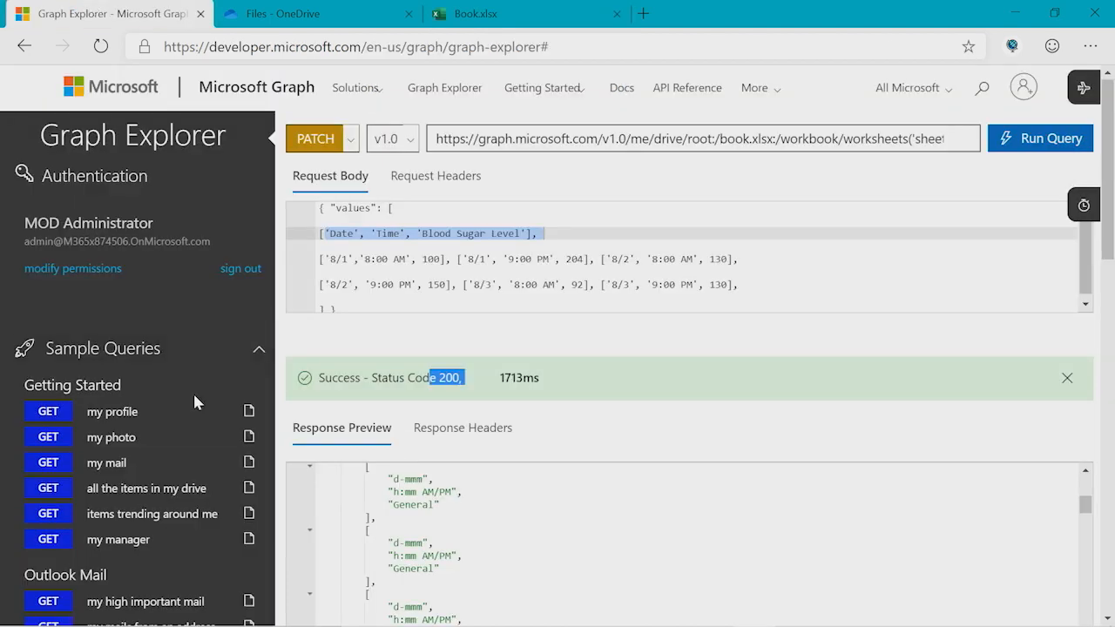
scroll("down", 3)
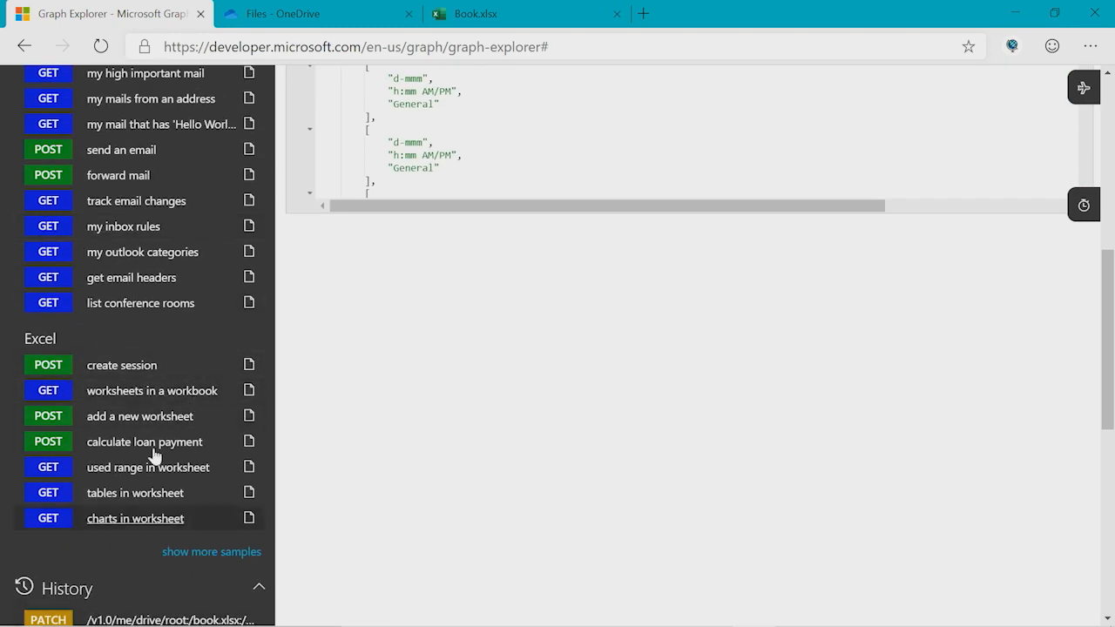
mouse_move(142, 443)
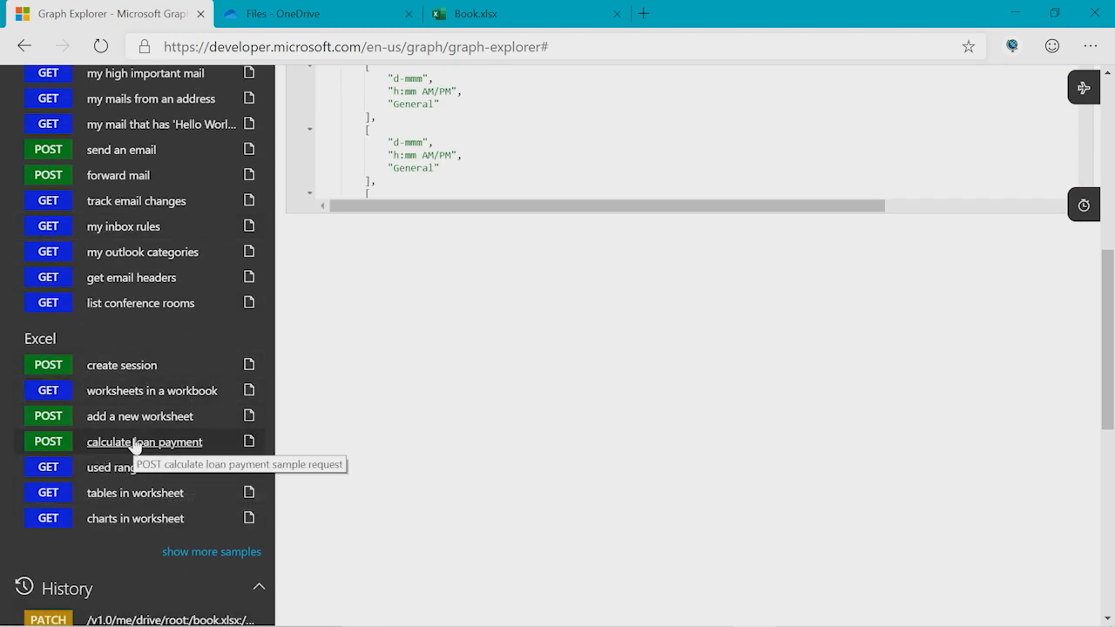